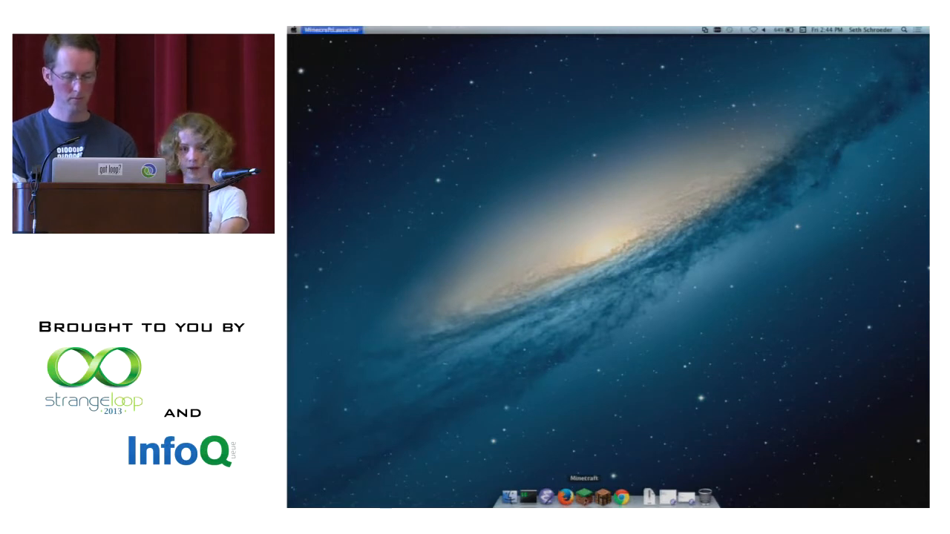
Launch Minecraft from Spotlight and start the game in offline mode.
left_click(906, 29)
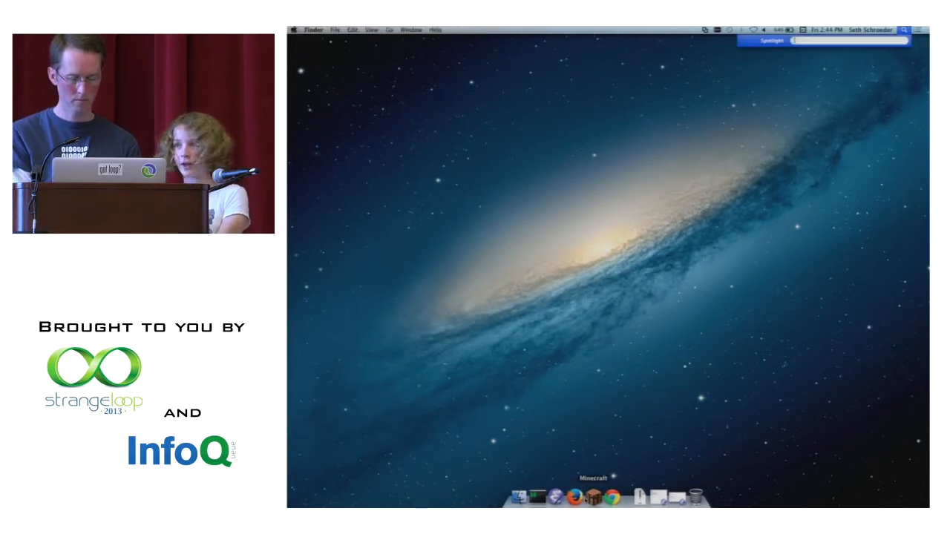
left_click(594, 496)
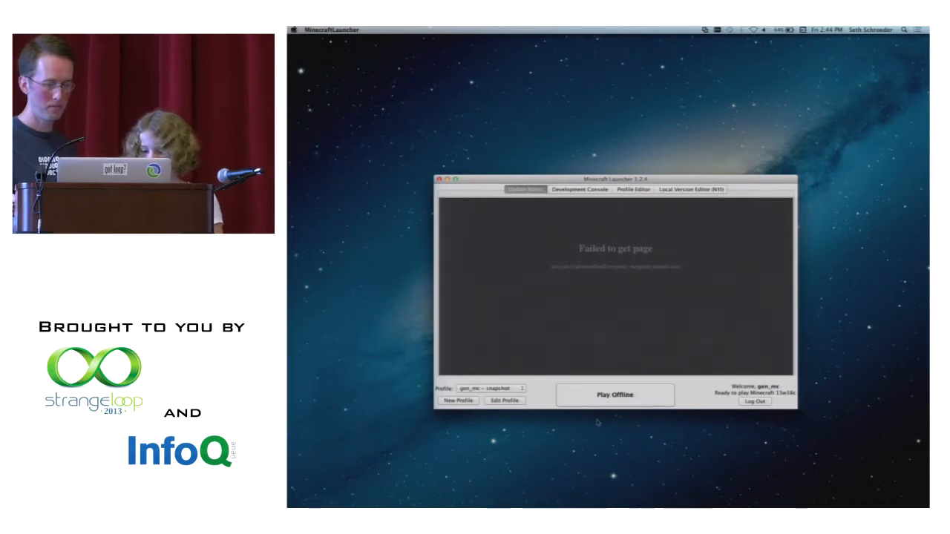
left_click(615, 395)
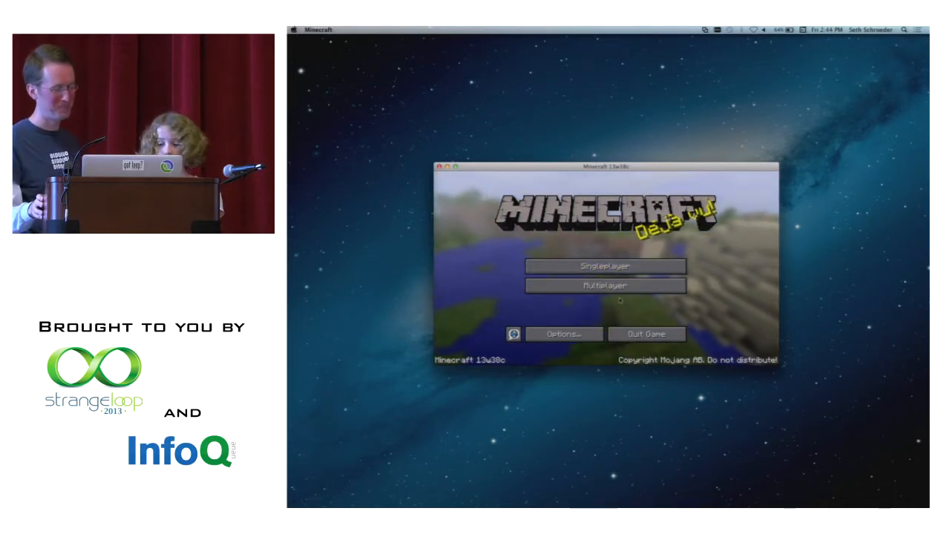
mouse_move(606, 285)
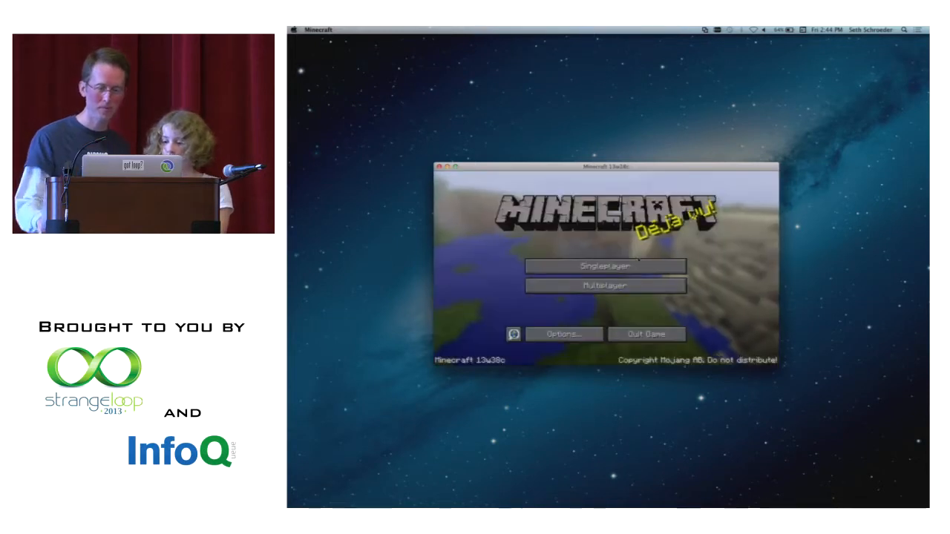
Enter a singleplayer world briefly, then save and quit back to the title screen.
left_click(604, 266)
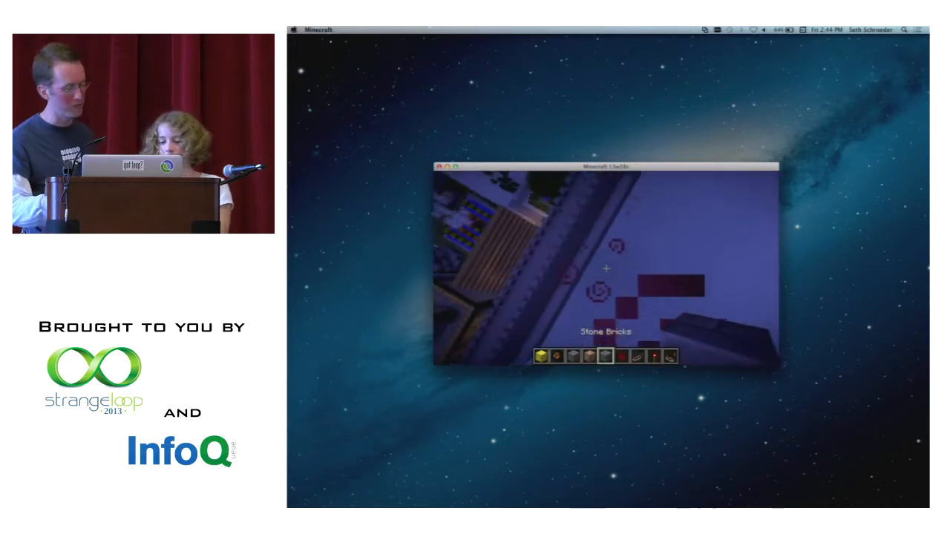
key("Escape")
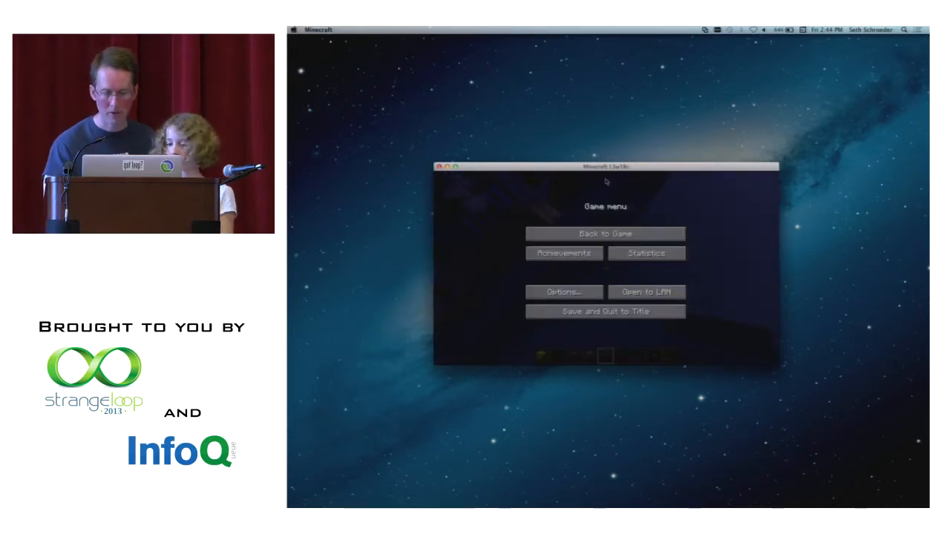
left_click(604, 311)
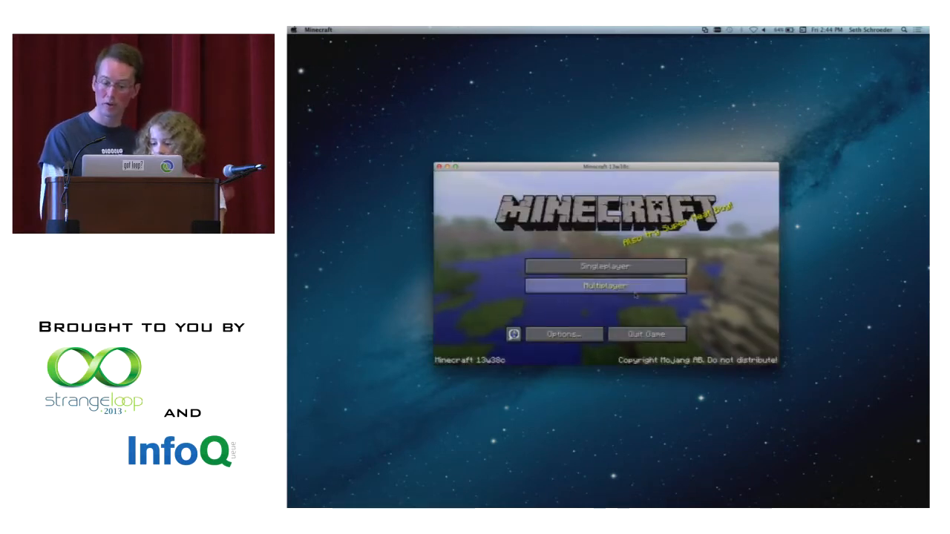
Choose a saved world further down the Select World list and start playing it.
left_click(606, 266)
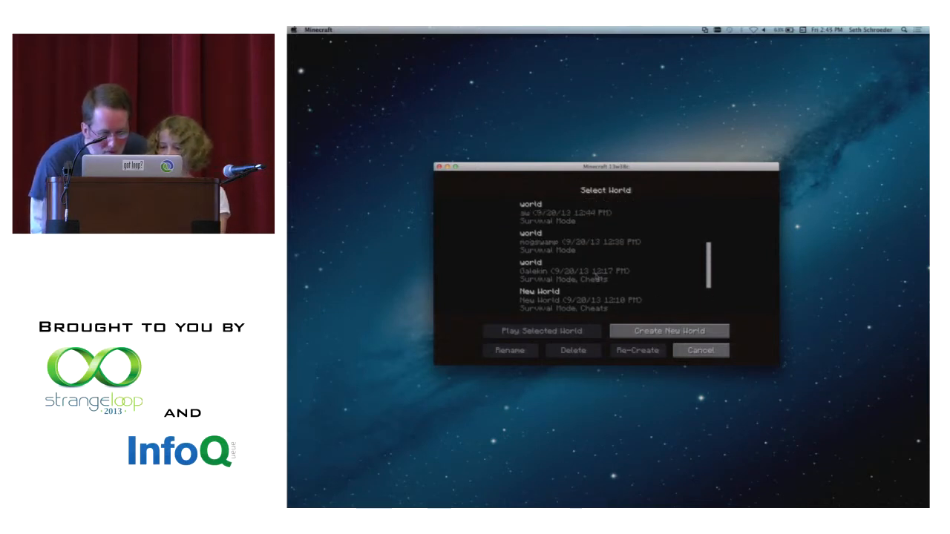
scroll("down", 3)
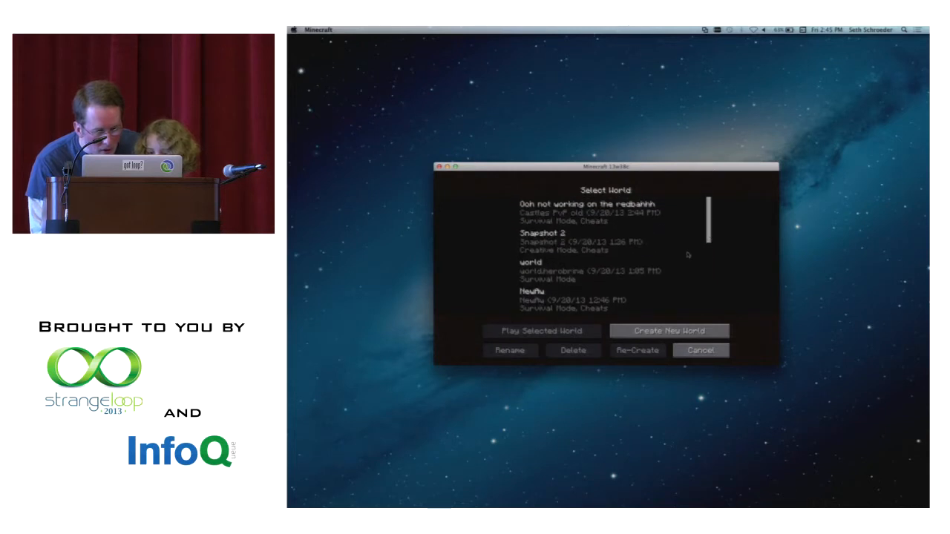
left_click(540, 330)
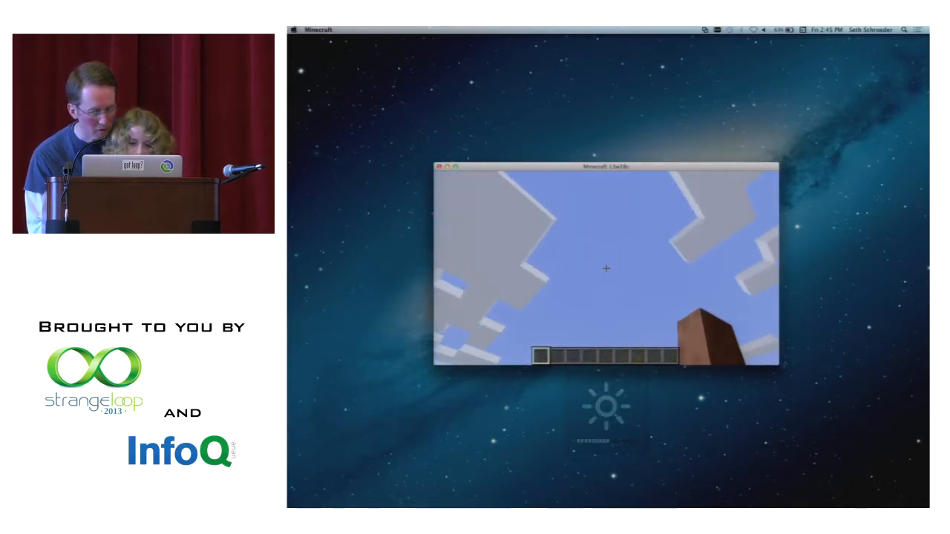
Resume play and walk through the glowstone-lit stone-brick corridor.
key("Escape")
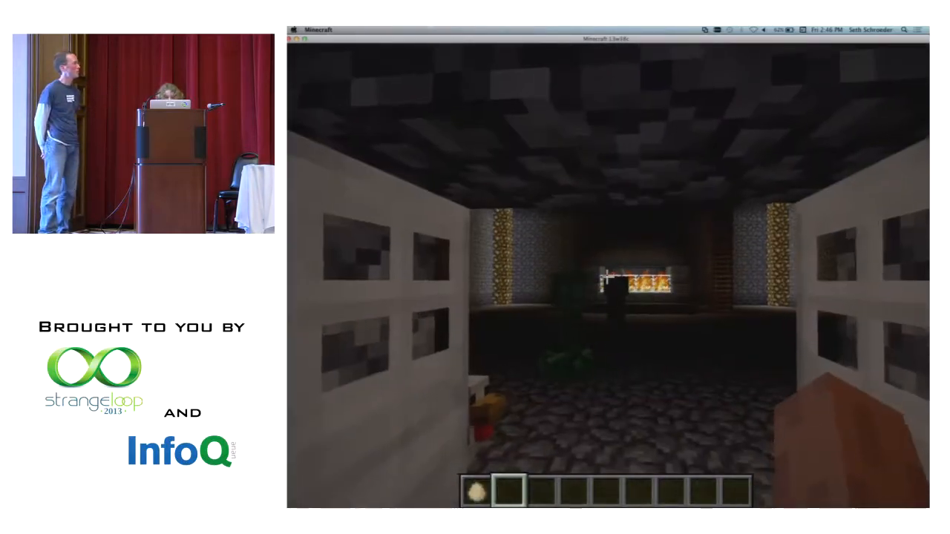
mouse_move(606, 277)
type("/difficulty")
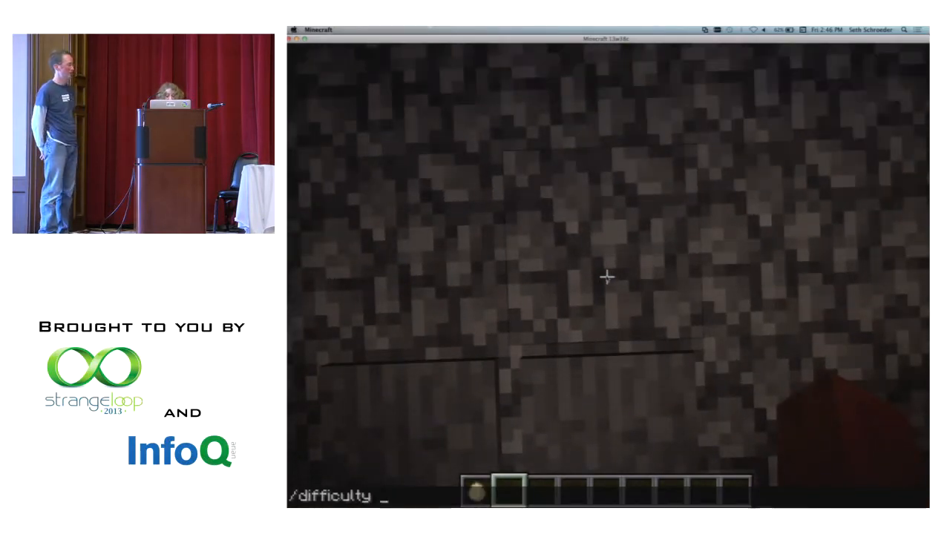
Complete the /difficulty command with 'peaceful' to make the world peaceful.
type("peaceful")
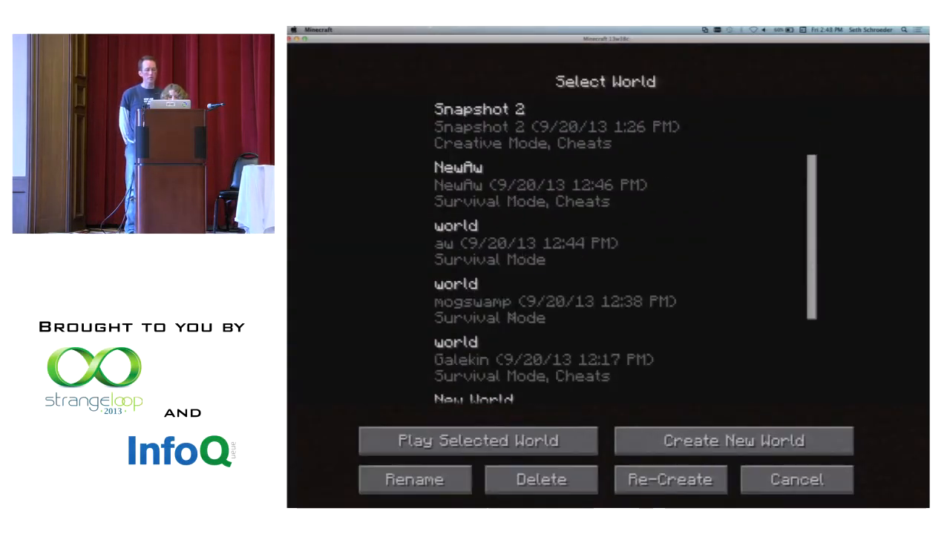
Load another saved world, where the player falls and the death screen appears.
left_click(478, 439)
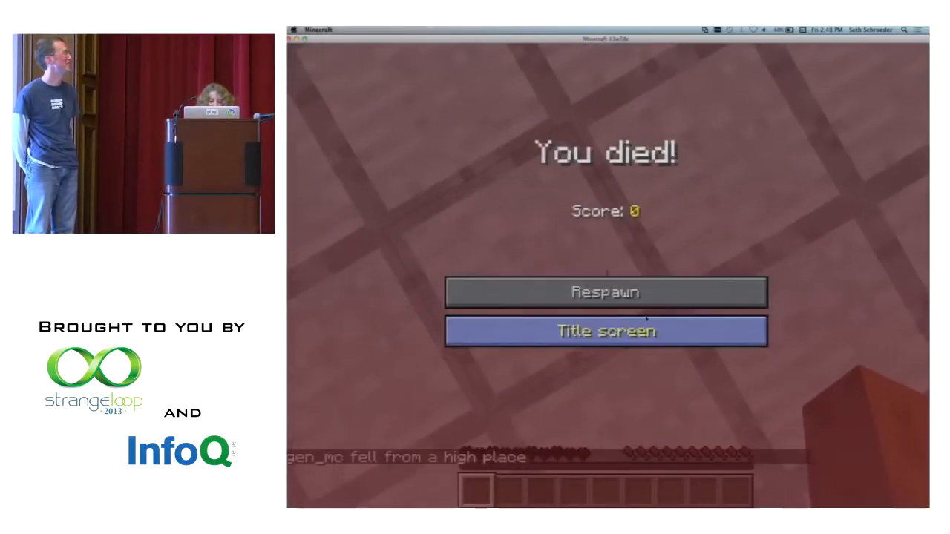
Respawn in the sheep field and open the world to LAN players.
left_click(605, 291)
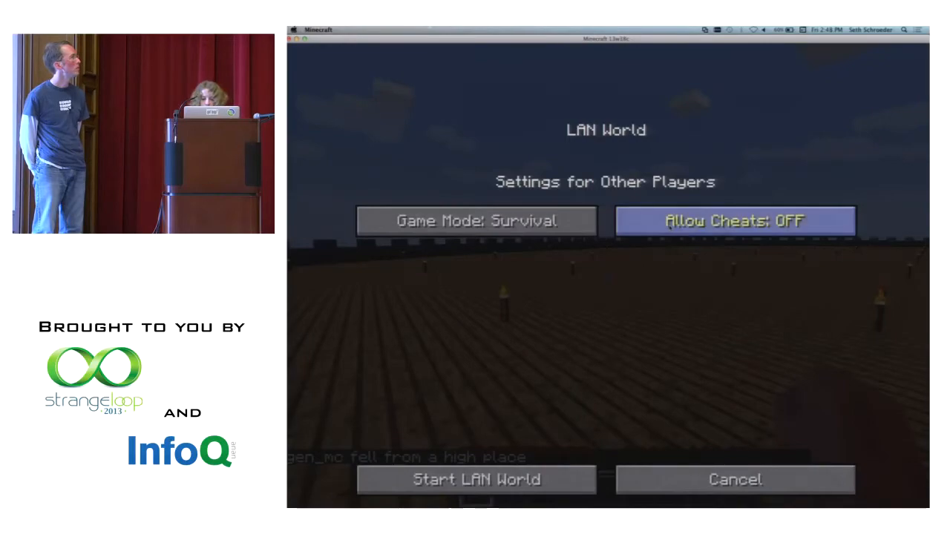
left_click(475, 479)
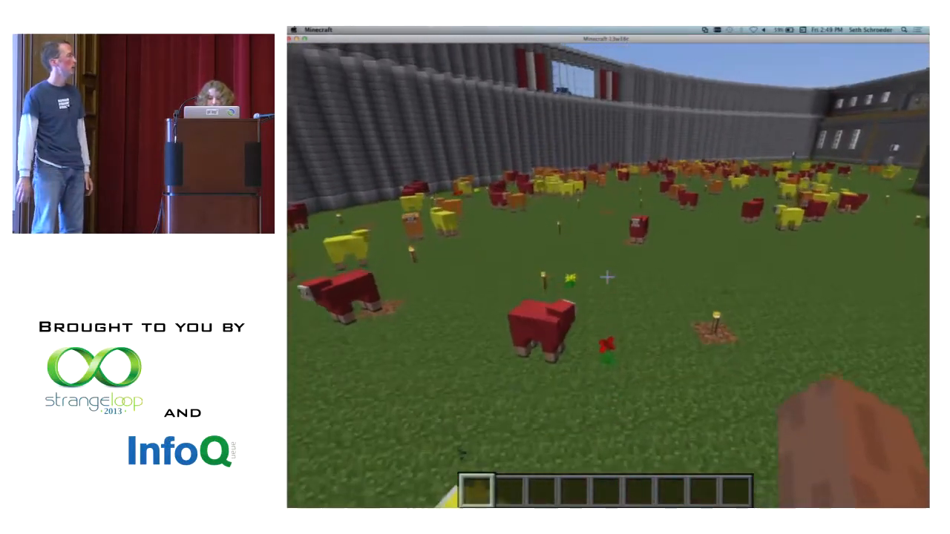
Create the scoreboard team 'gen' and join the player to it.
key("e")
type("/scoreboard")
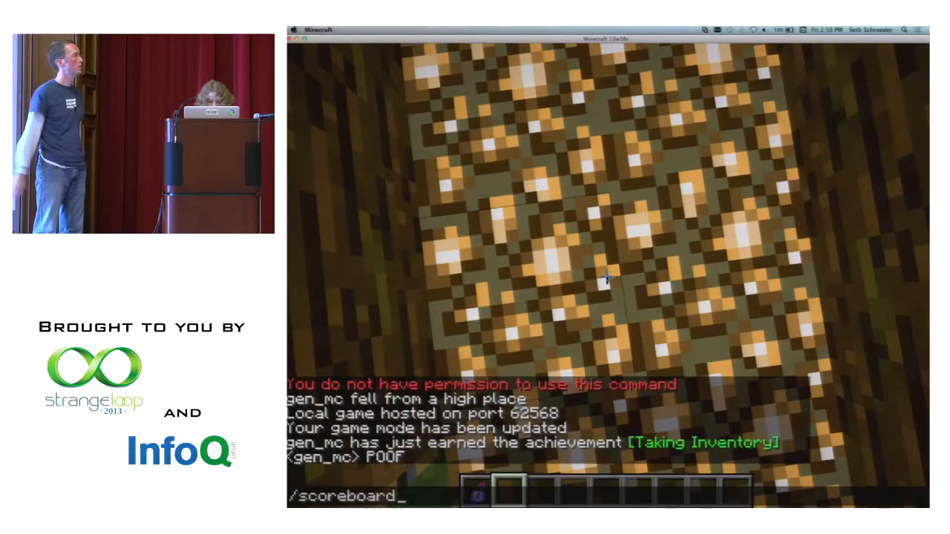
type("teams a")
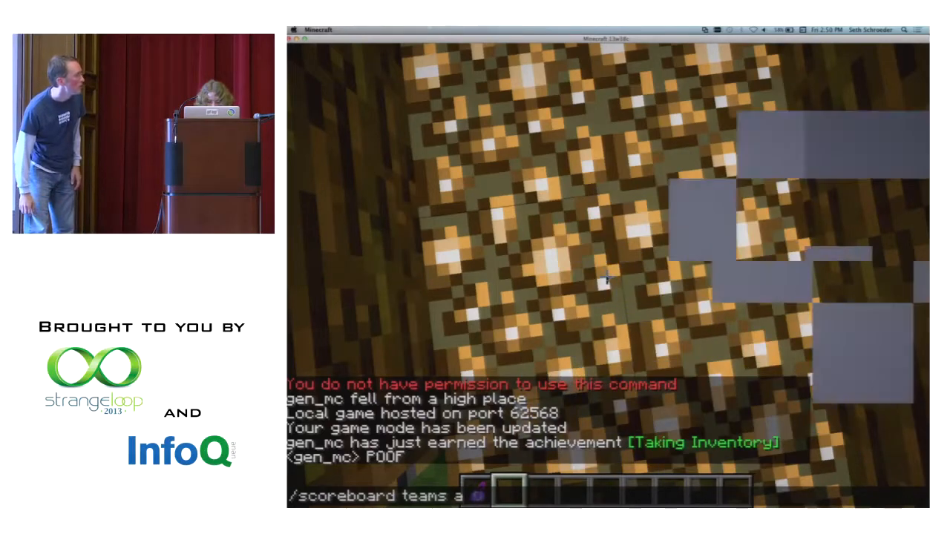
key("enter")
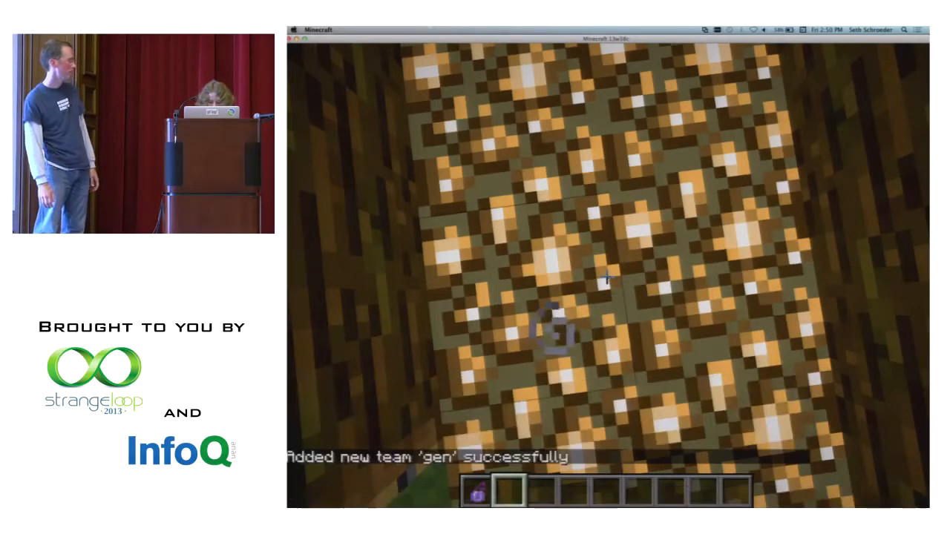
type("/scoreboard")
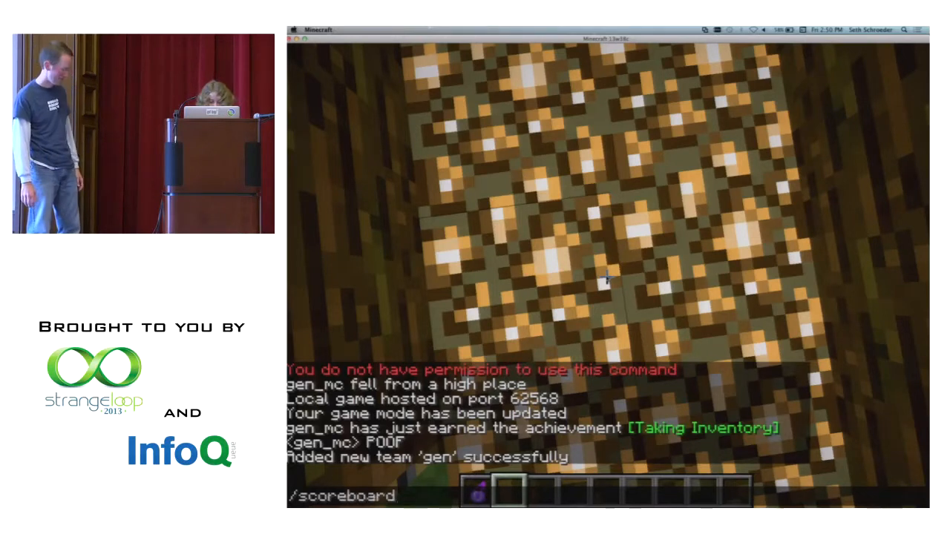
type("teams join")
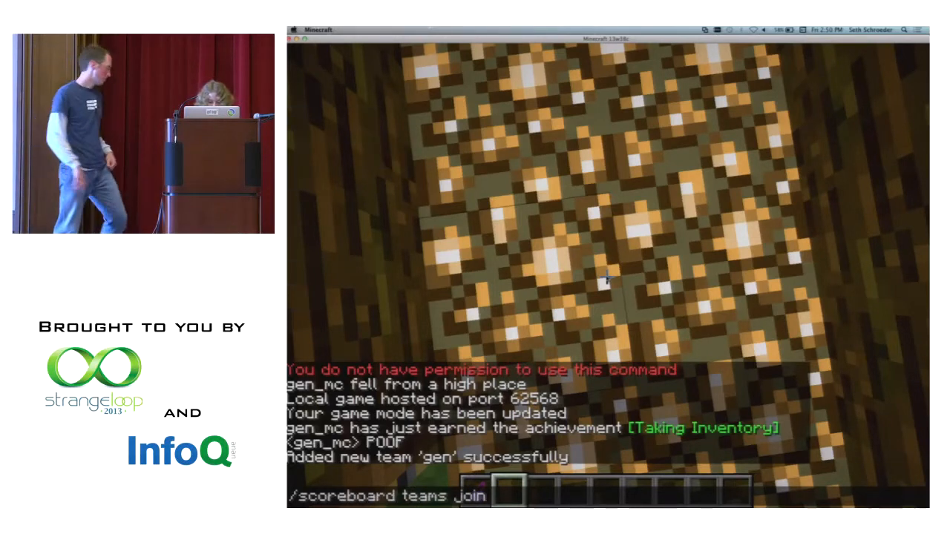
type("gen")
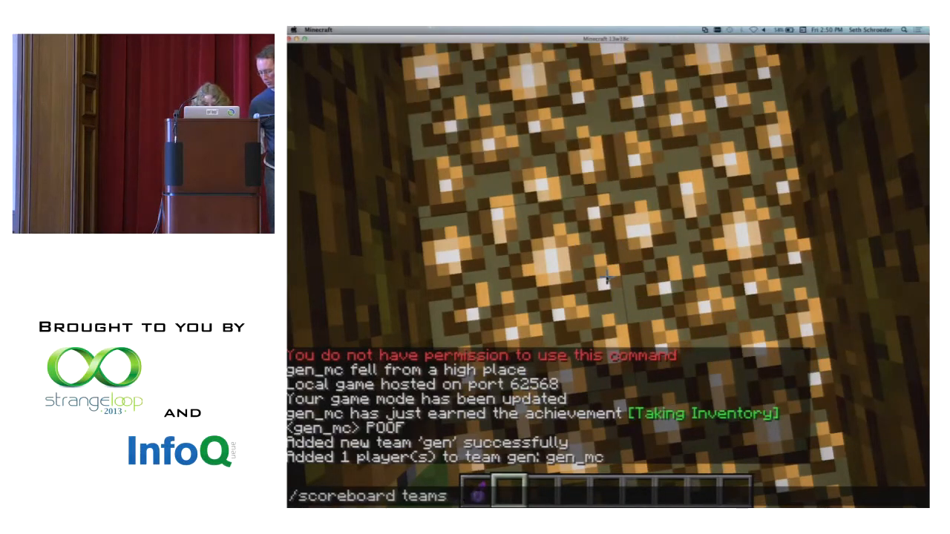
Run /scoreboard teams option for gen to list teams and the colour values, trying 'color black'.
type("option")
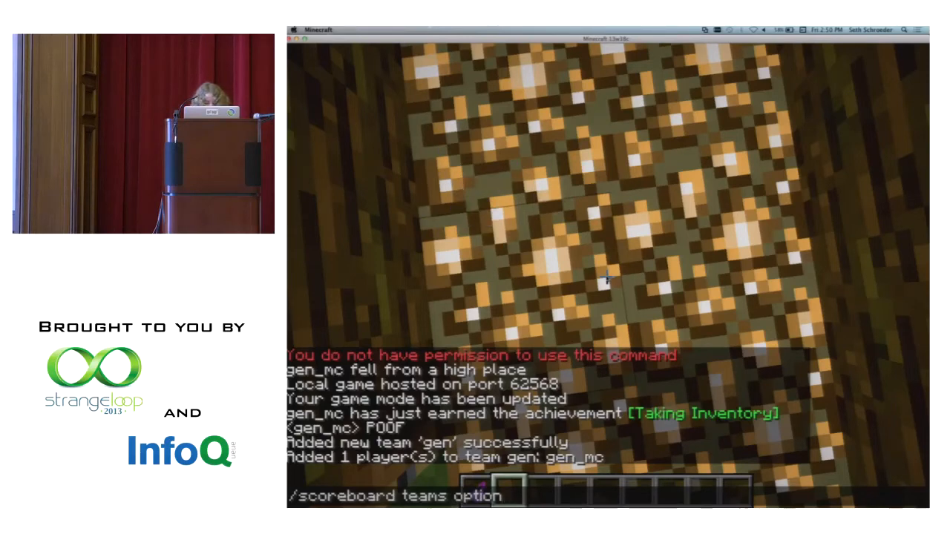
type("Wizards")
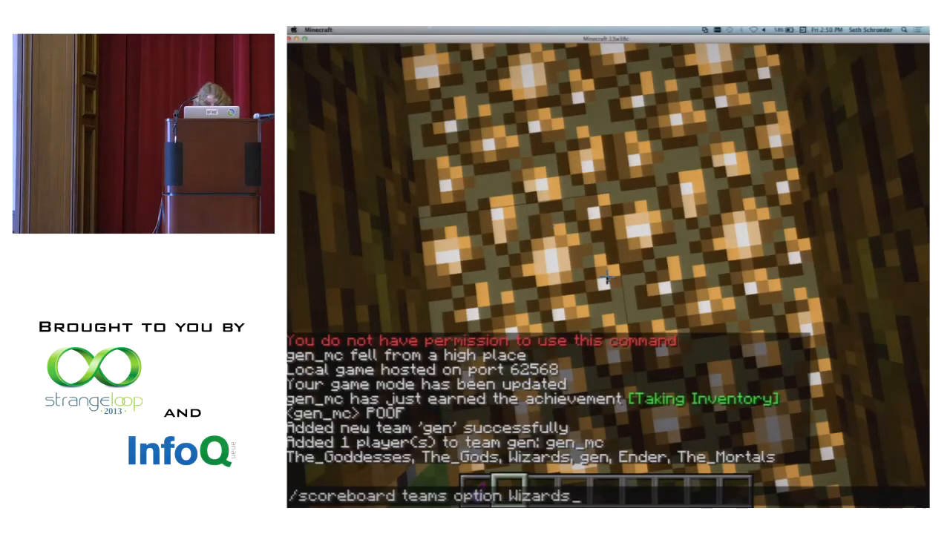
type("Ender]]]")
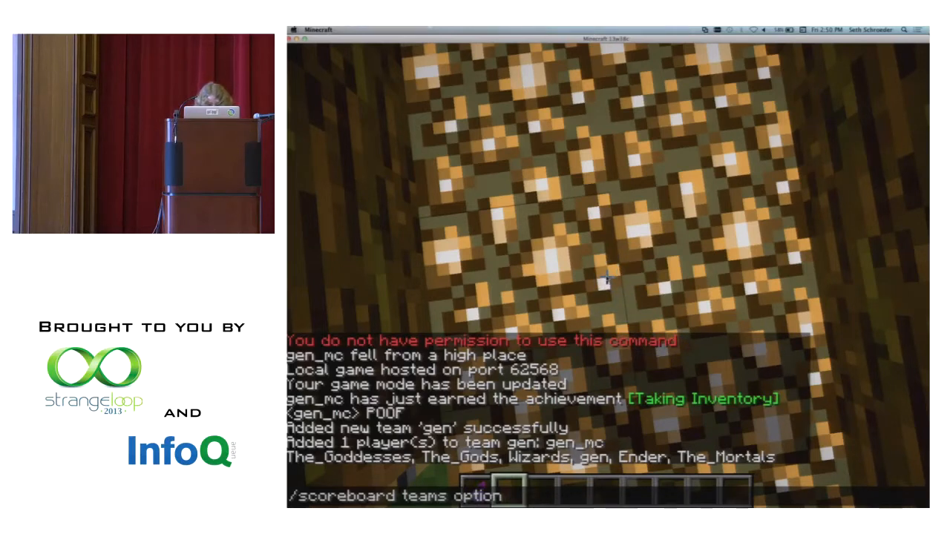
type("g")
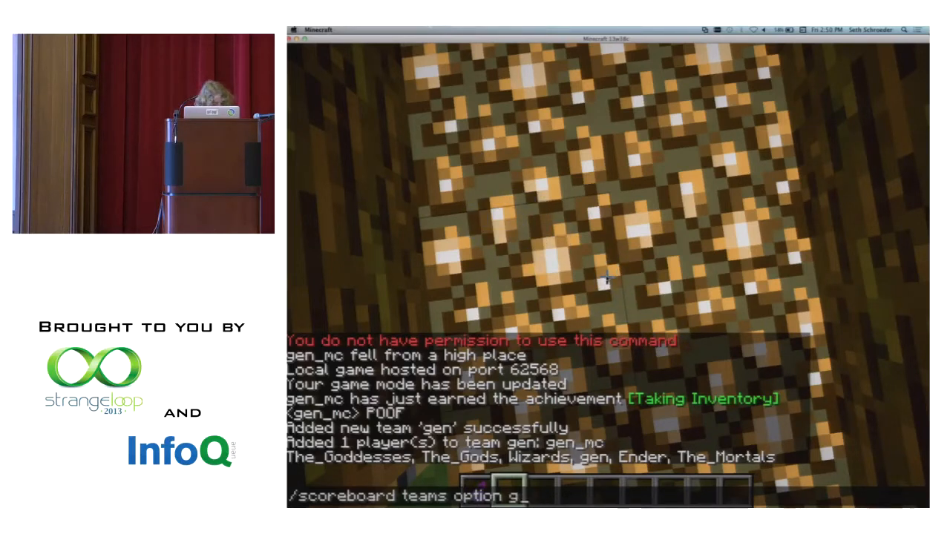
type("en")
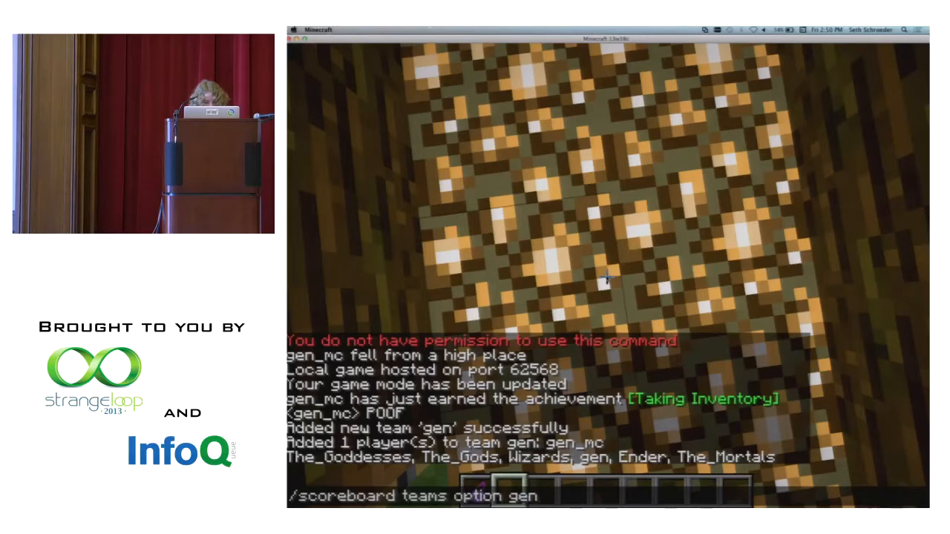
type("color black")
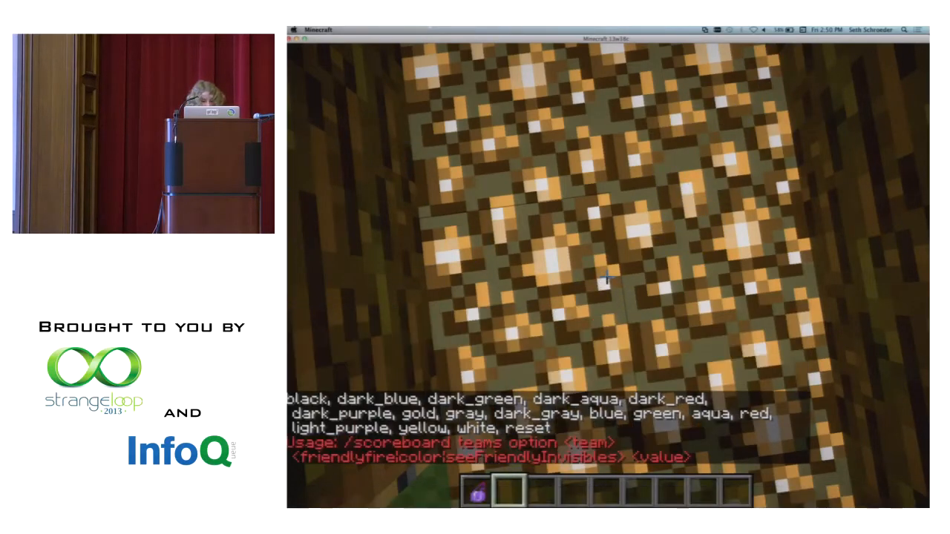
Set team gen's colour to gold and send 'POOF gold' in chat.
type("/scoreboard teams option gen gold")
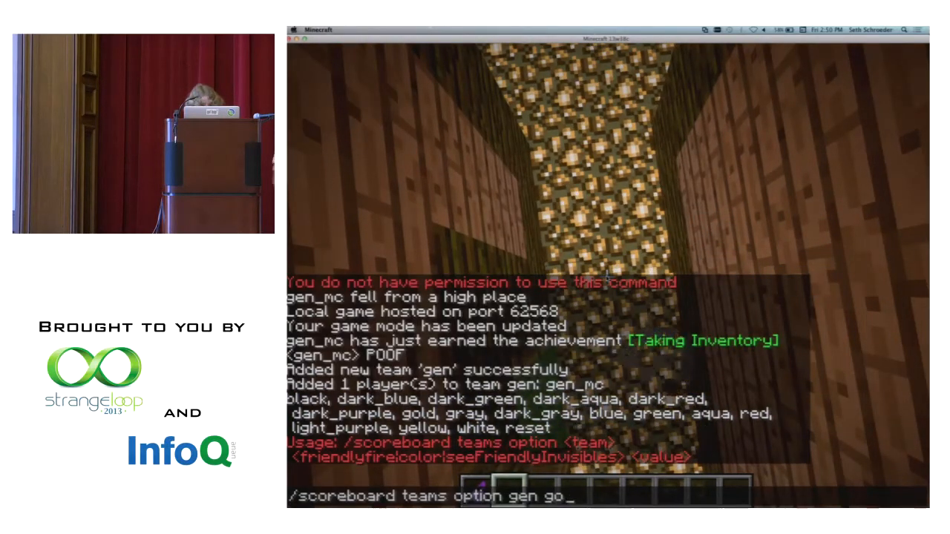
type("color g")
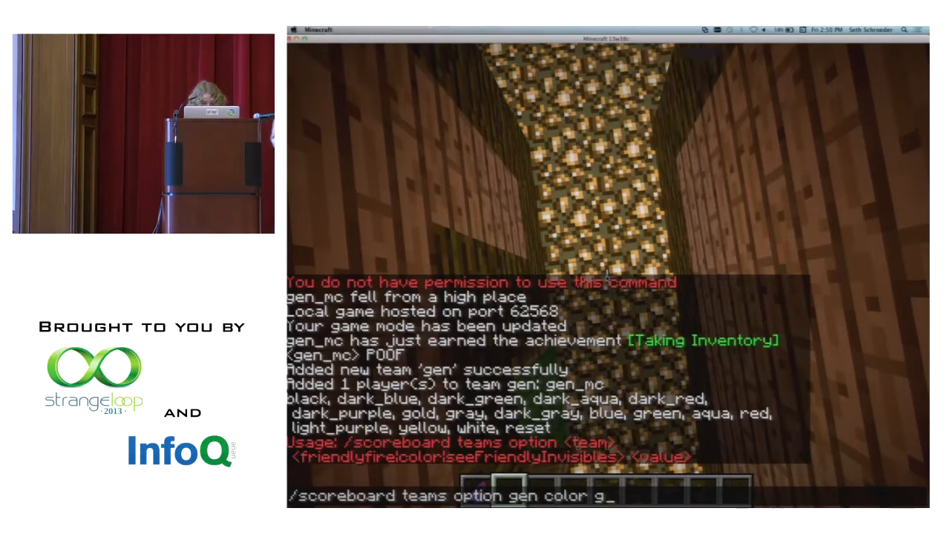
key("enter")
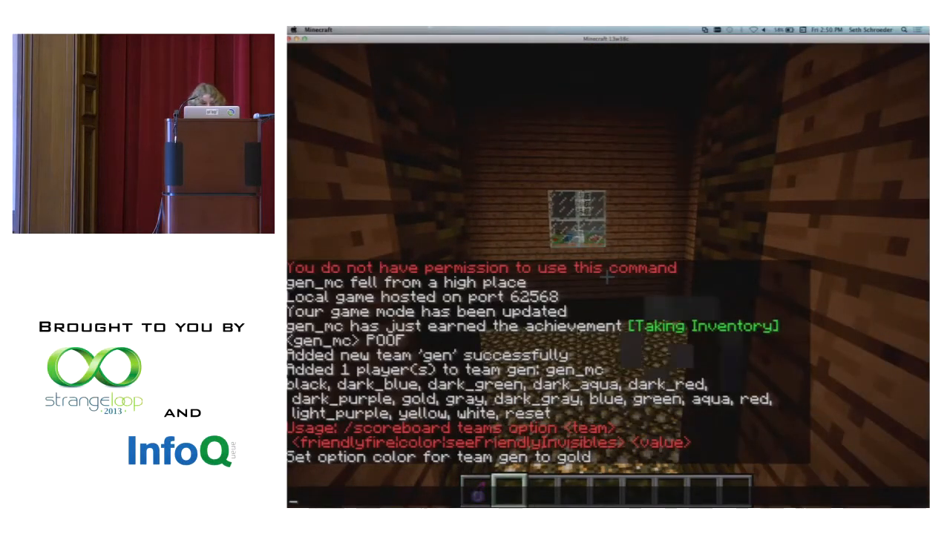
type("/scoreboard teams option gen gold")
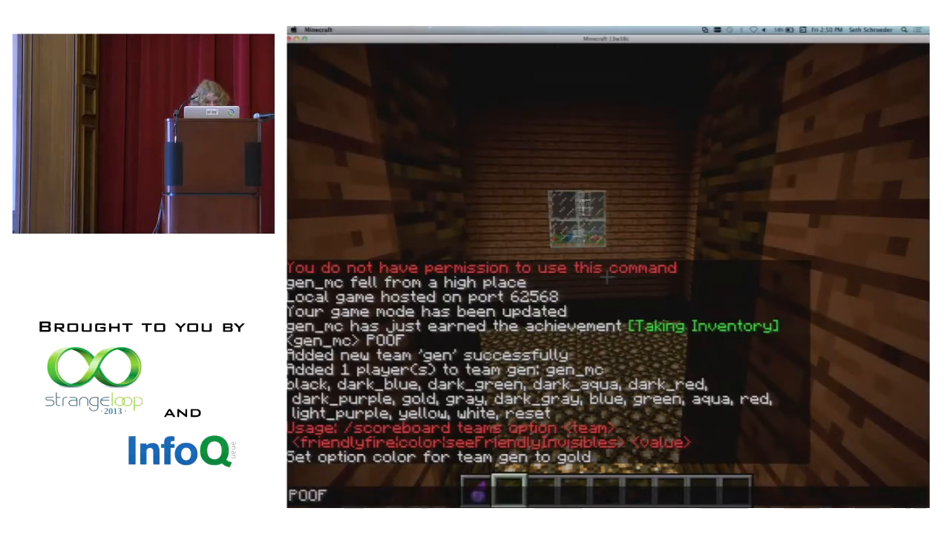
type("gold")
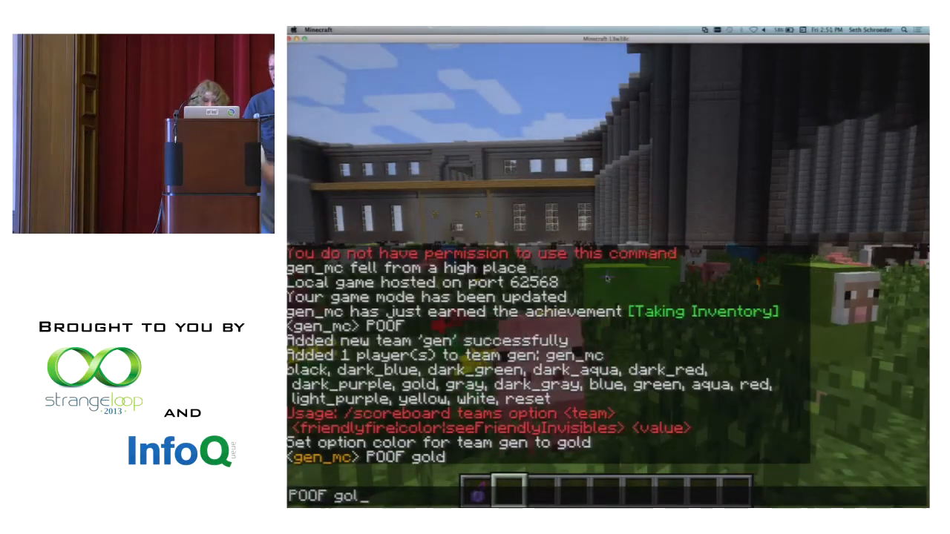
Set team gen's colour to green and send 'POOF green' in chat.
type("/scoreboard teams option gen color")
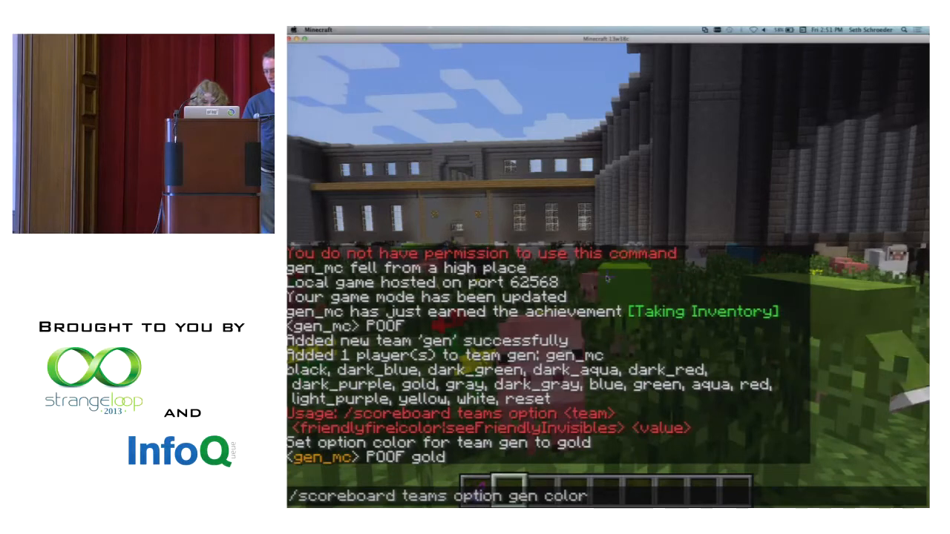
type("gren")
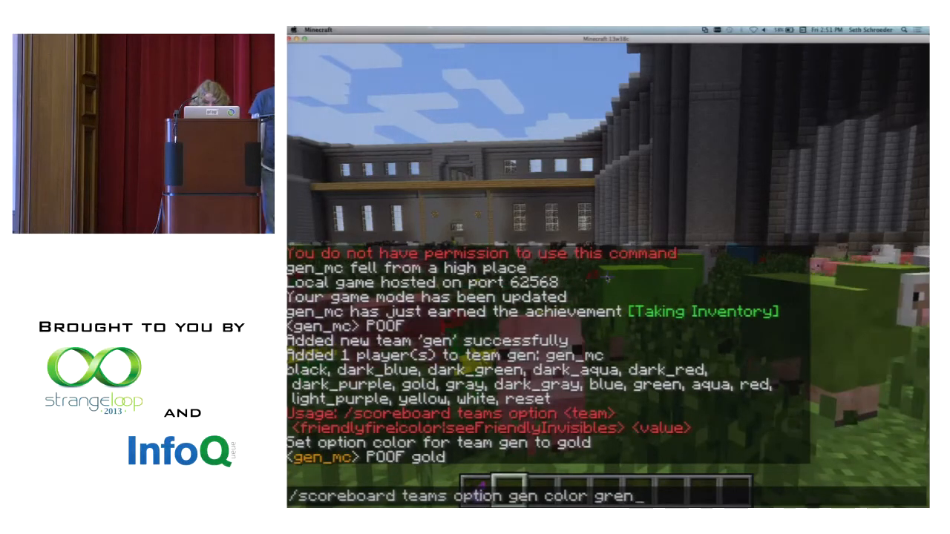
key("enter")
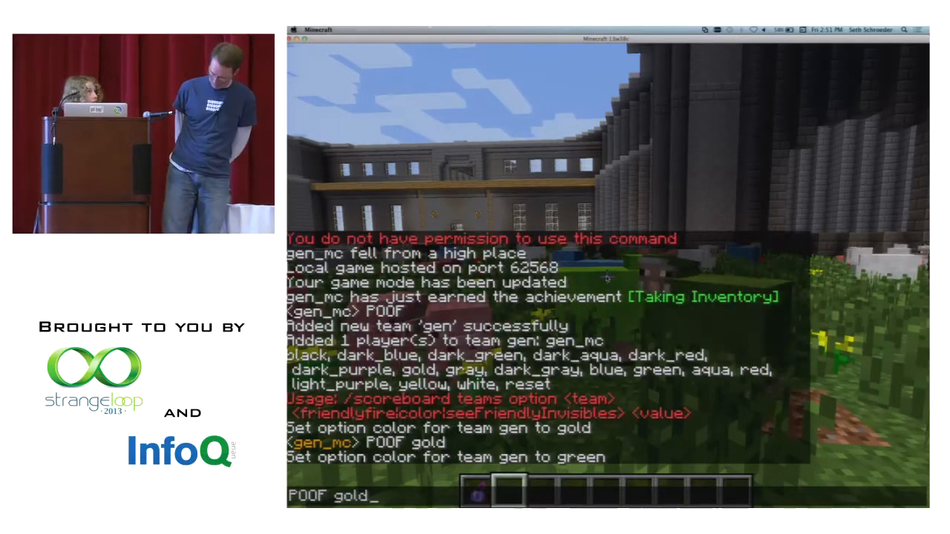
type("/scoreboard teams option gen color gold")
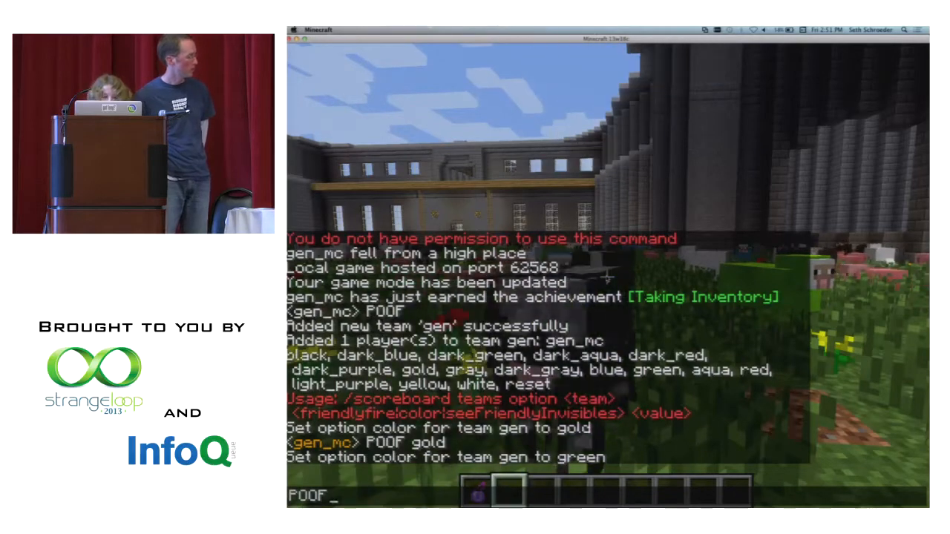
type("green")
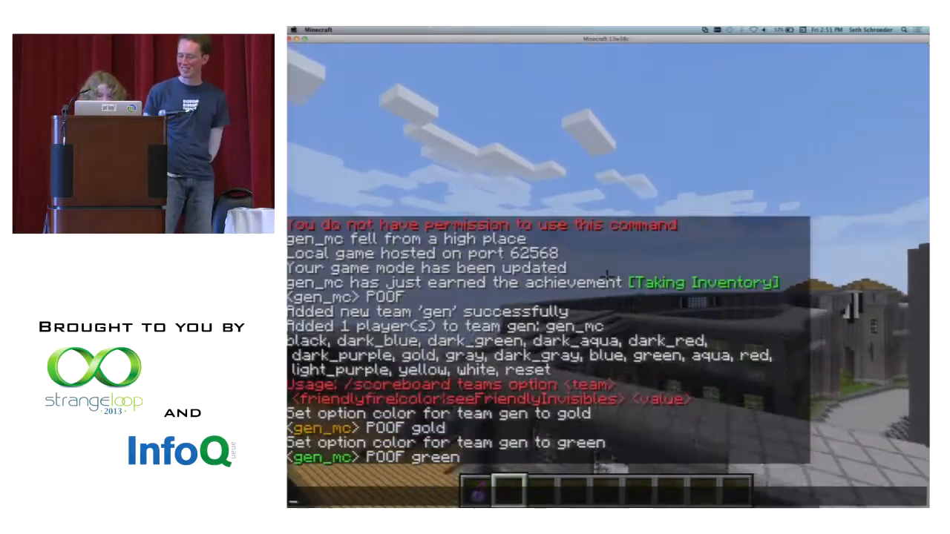
Change team gen's colour to dark_aqua and send 'POOF aqua' in chat.
type("/scoreboard teams option gen color gre")
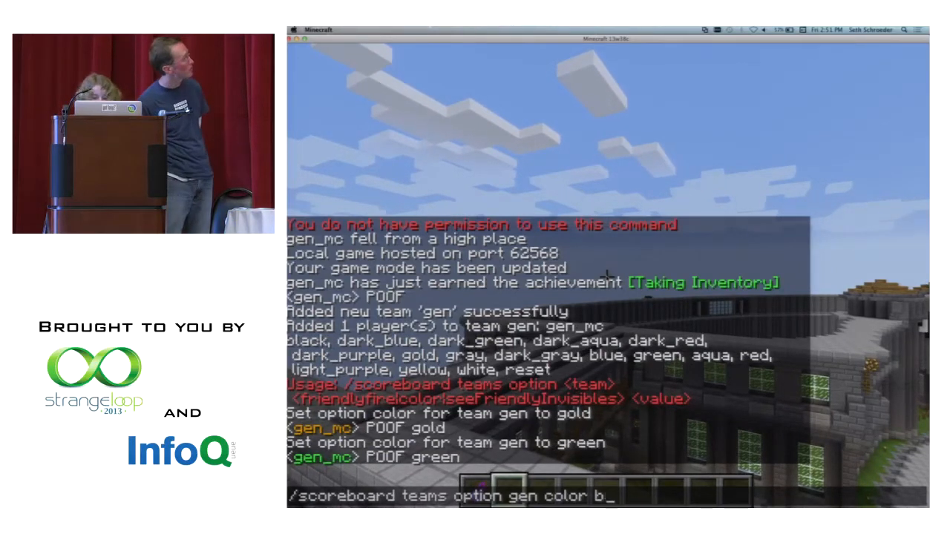
type("dark_a")
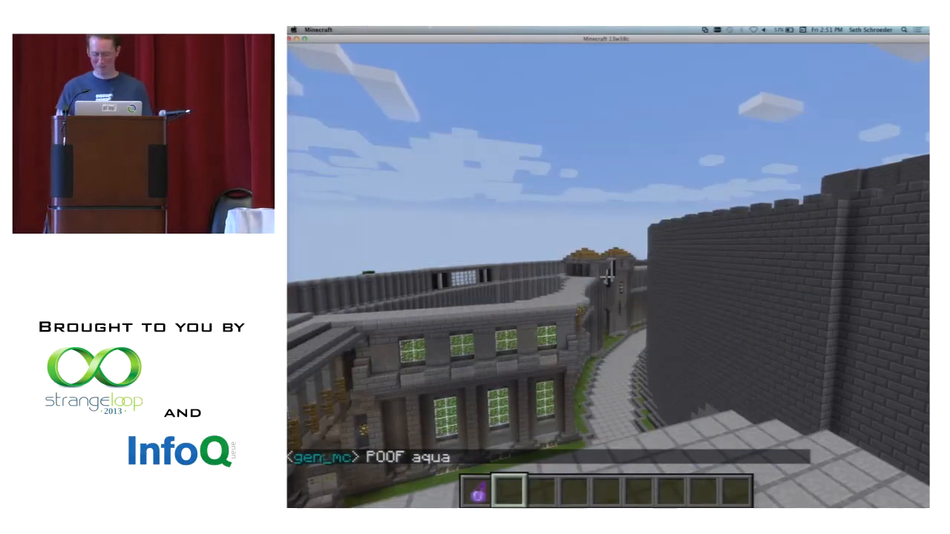
Pause the game and quit the LAN world back to the title screen.
key("Escape")
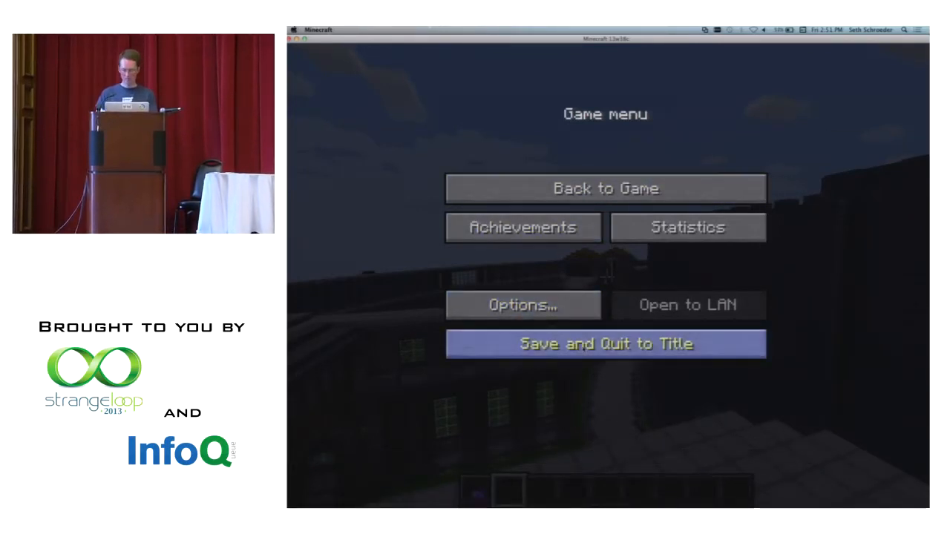
left_click(606, 344)
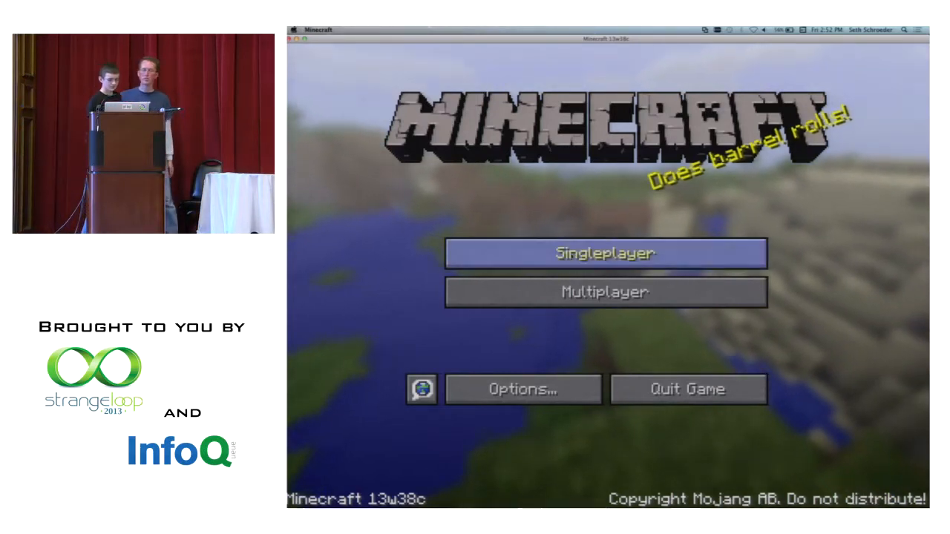
Load another saved singleplayer world and resume play with the creative inventory showing the Redstone Repeater.
left_click(604, 252)
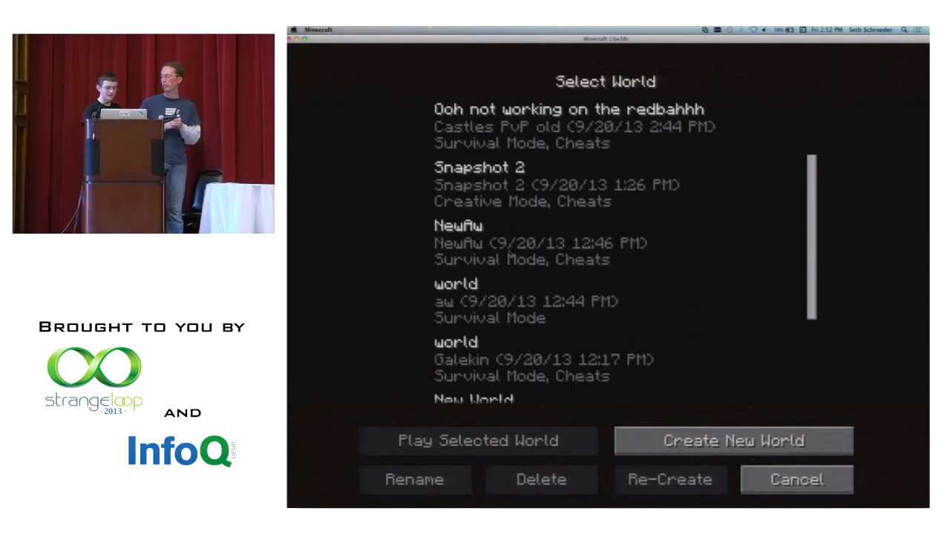
scroll("down", 3)
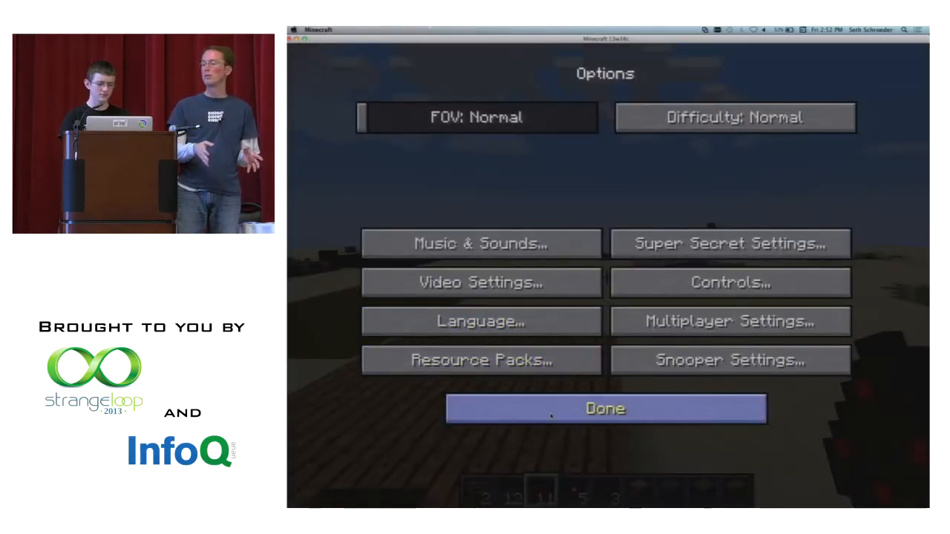
left_click(604, 408)
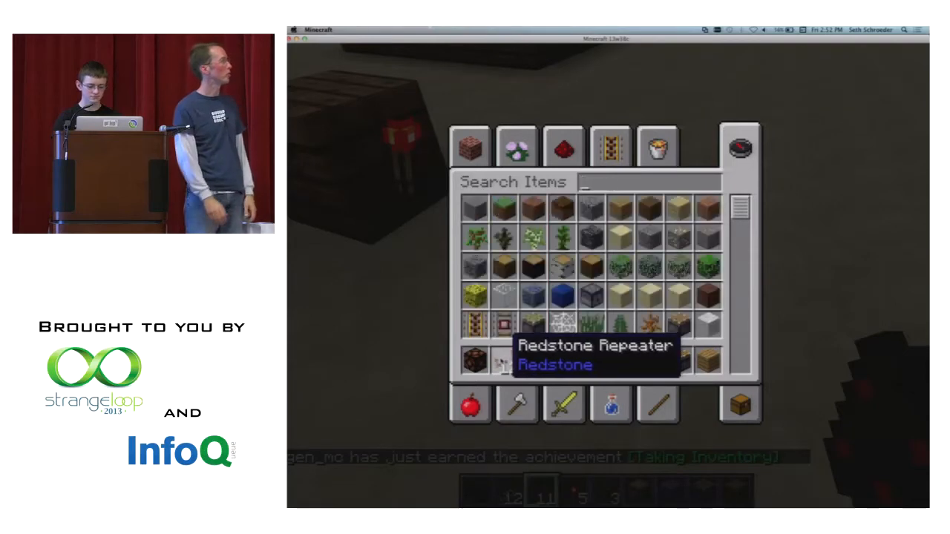
Search the creative inventory for 'lev' to grab a lever for the sand circuit.
type("lev")
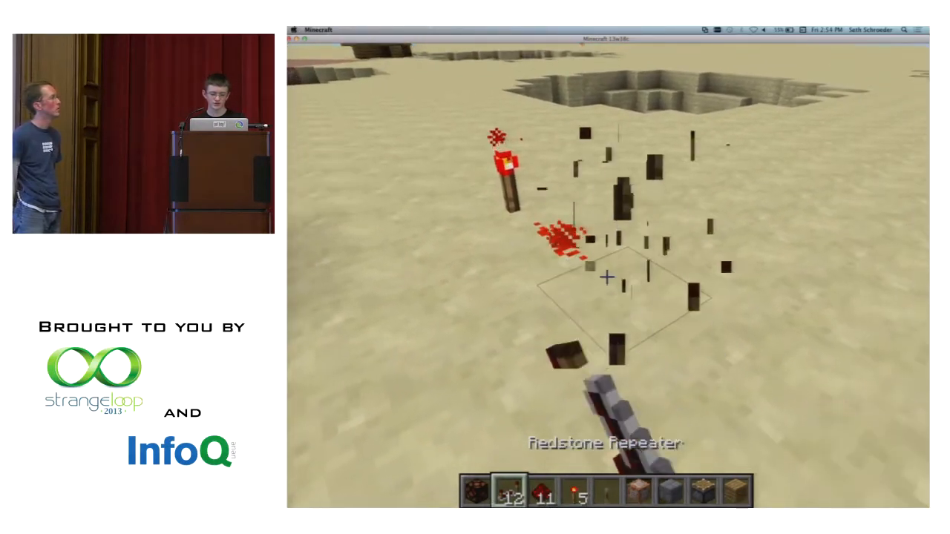
Search the inventory for 'blo', then pick the Cake Defense 2 by disco world from the list.
key("e")
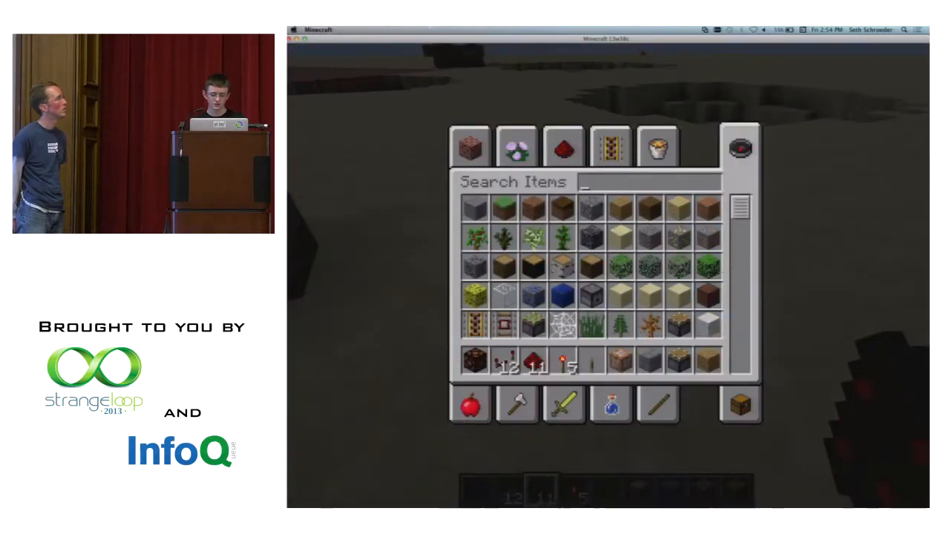
type("blo")
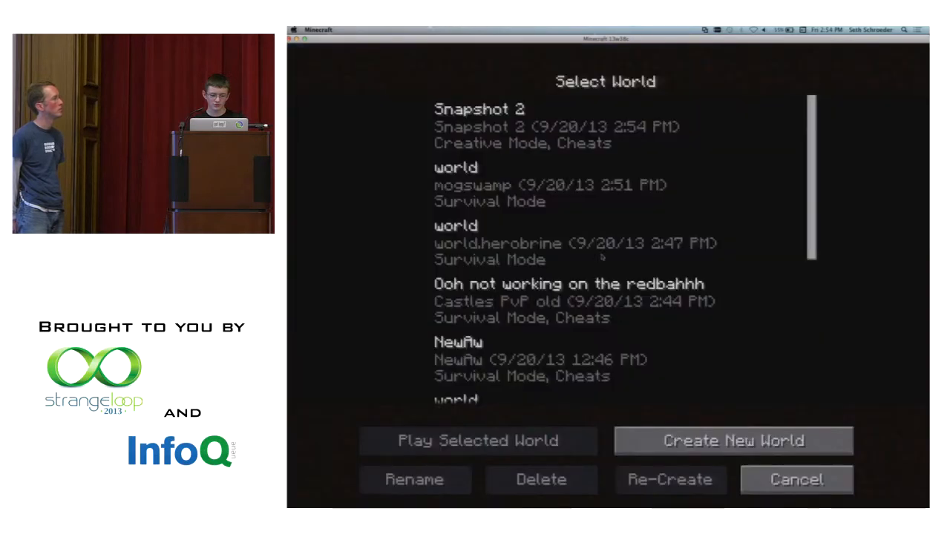
scroll("down", 3)
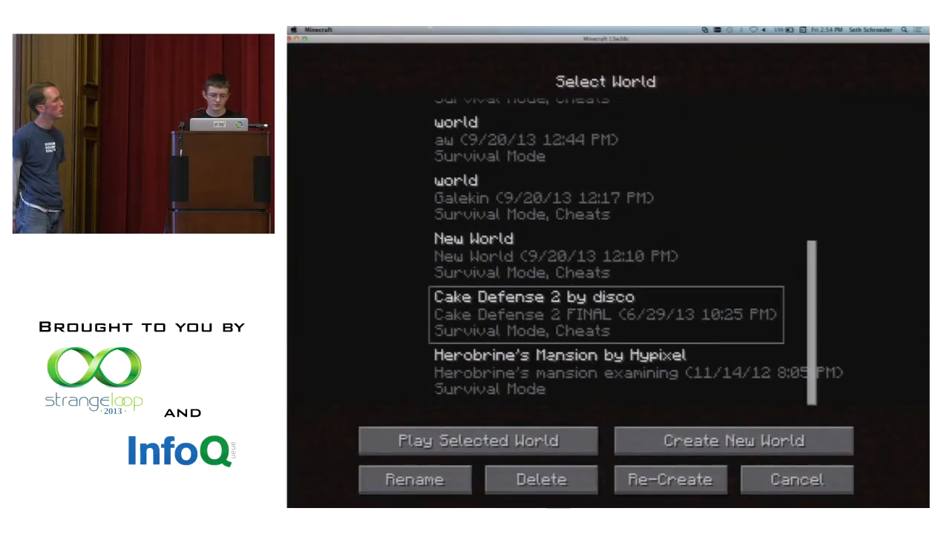
left_click(478, 439)
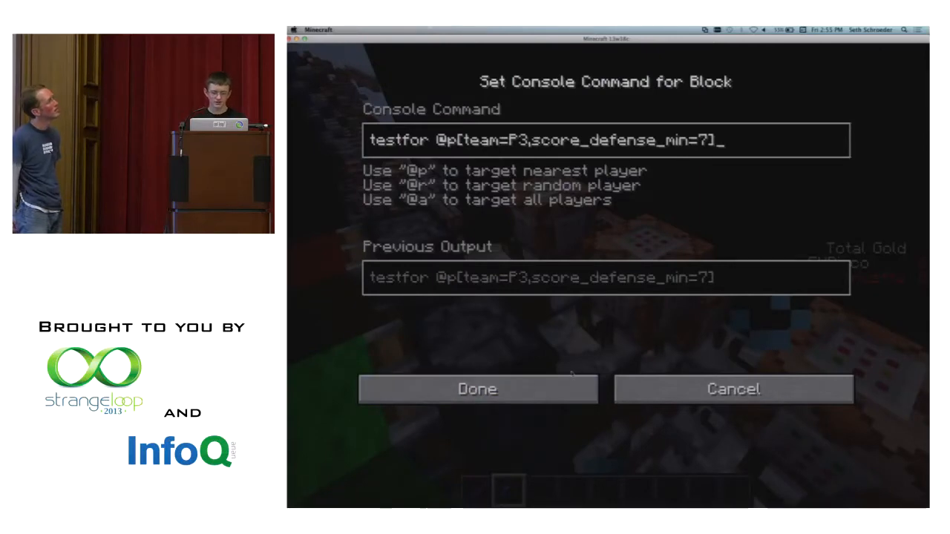
Save the testfor command for the nearest team P3 player with defense score 7+ and close the block.
left_click(477, 389)
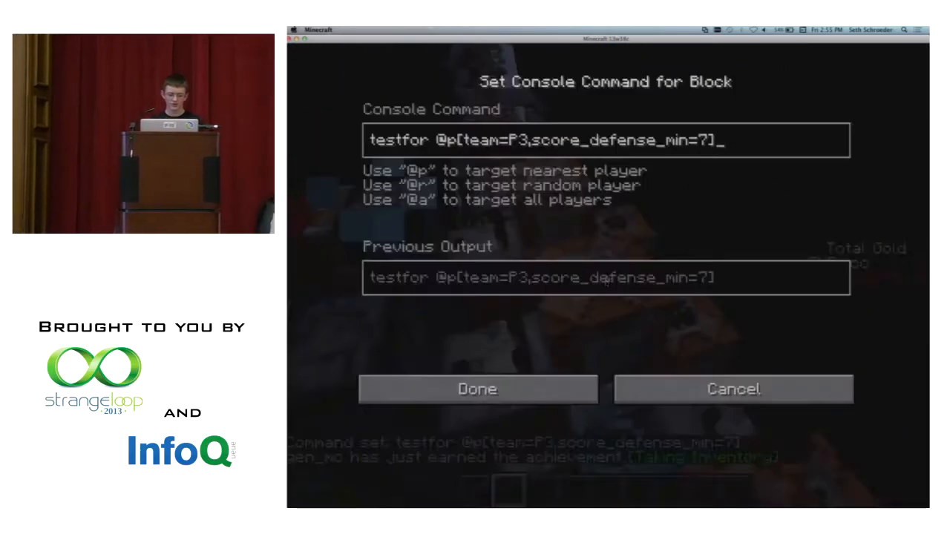
left_click(478, 389)
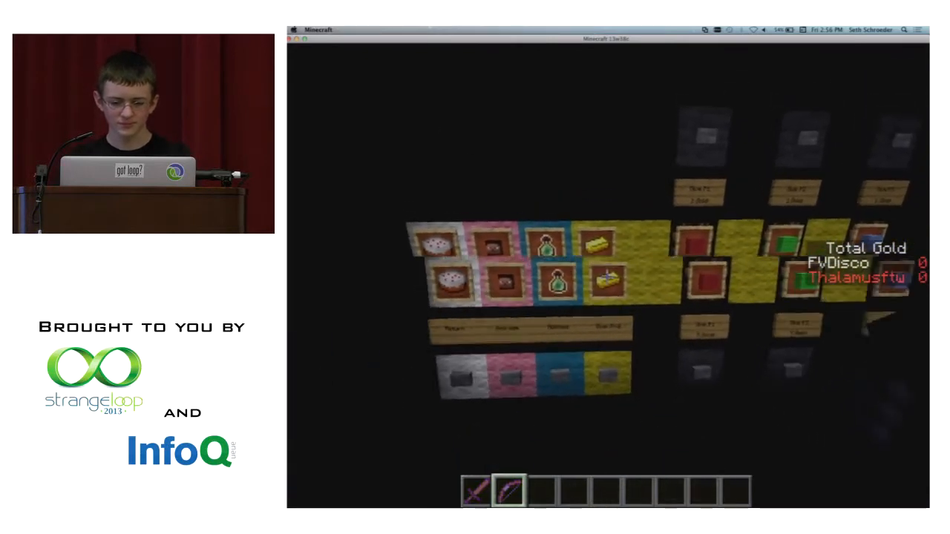
Relaunch Minecraft with Play Offline after the crash over the redstone machinery.
key("Escape")
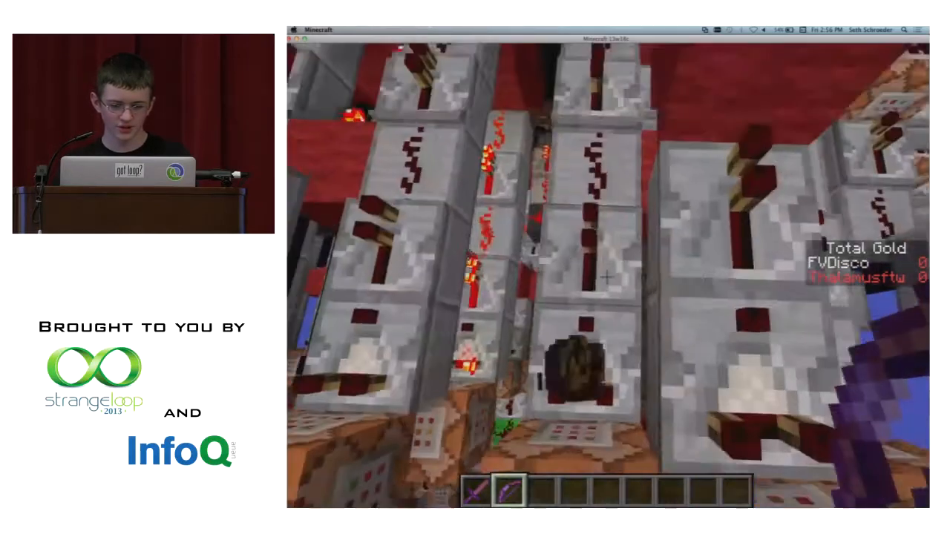
mouse_move(606, 275)
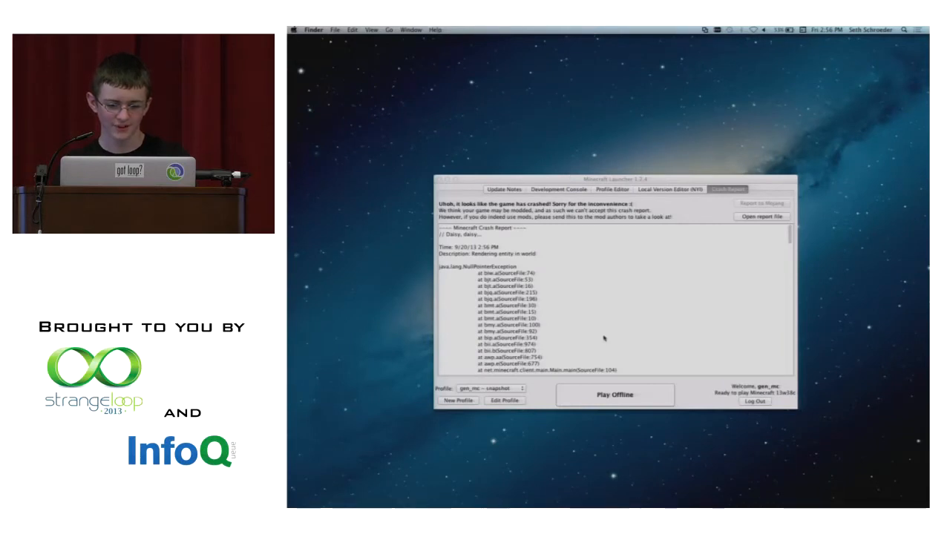
left_click(615, 395)
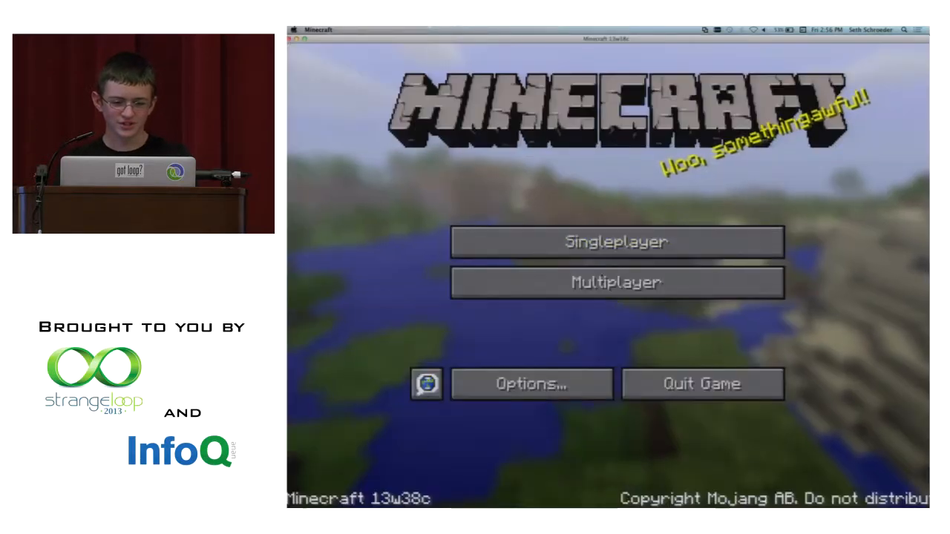
Play a saved world from the Singleplayer list, tour the build, then pause to leave it.
left_click(617, 240)
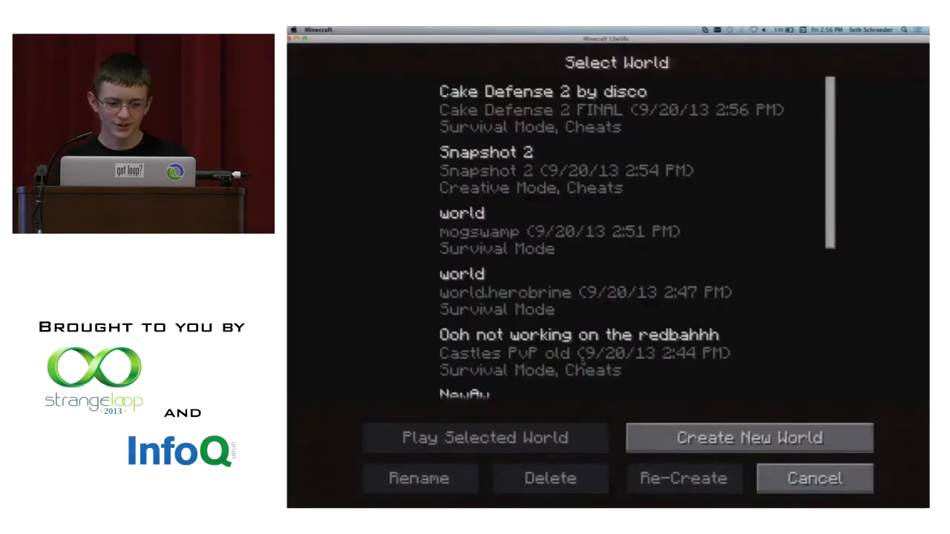
left_click(814, 478)
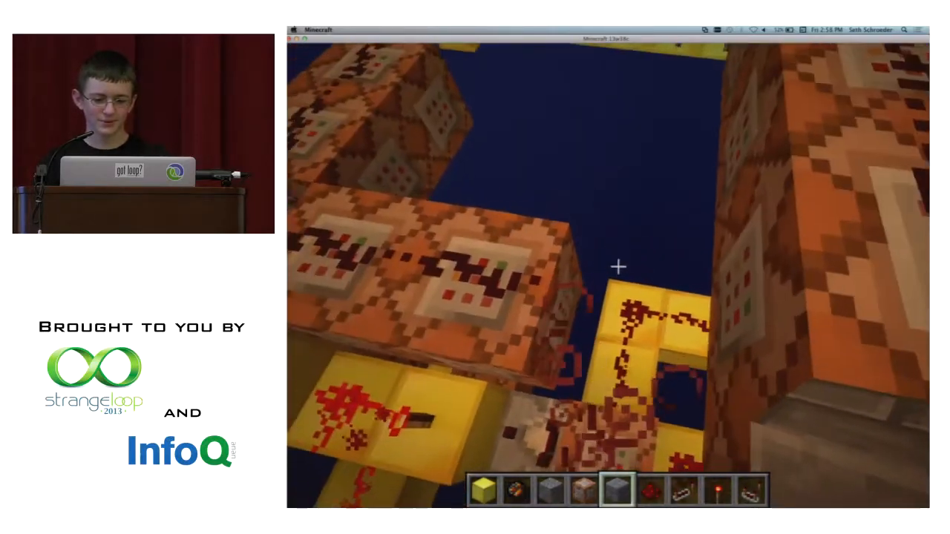
key("Escape")
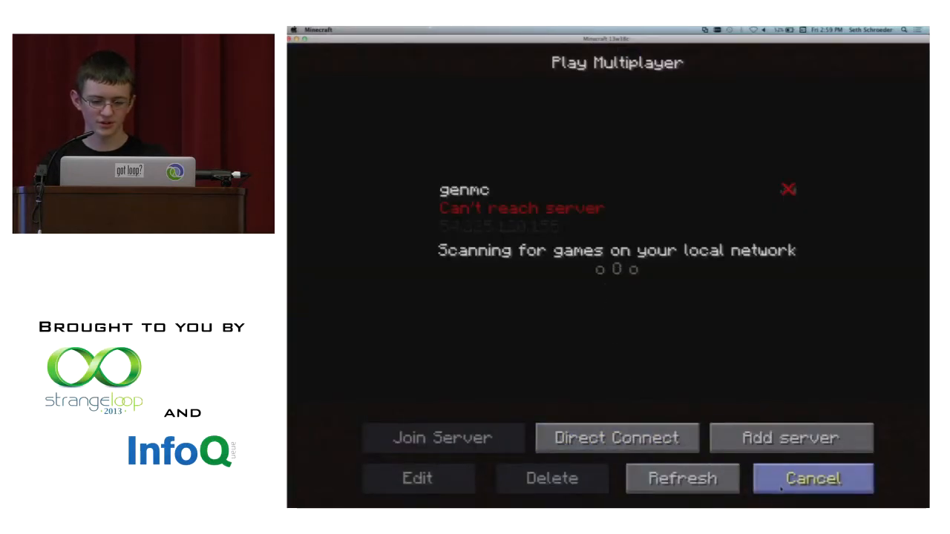
Cancel out of the Play Multiplayer screen toward the singleplayer world list.
left_click(812, 478)
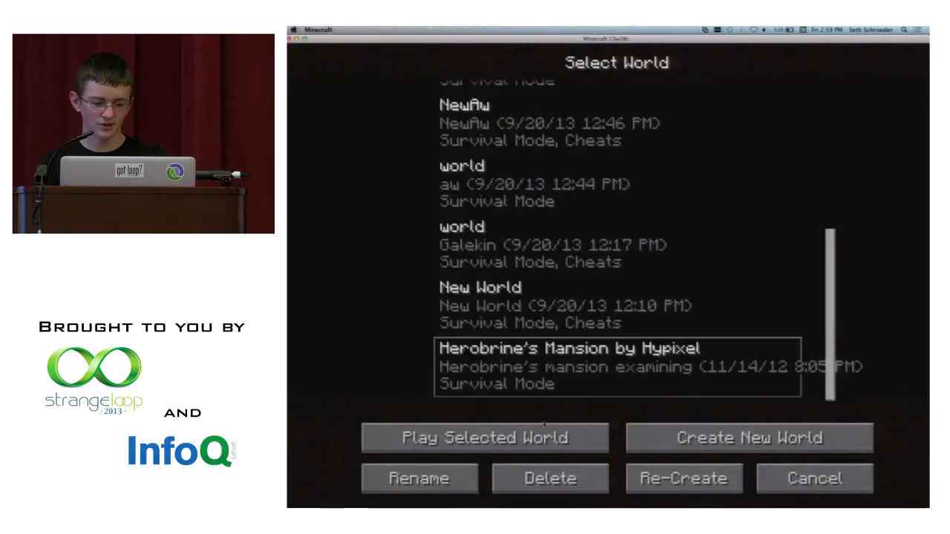
Play the selected world, likely Herobrine's Mansion, arriving in a dark area.
left_click(484, 437)
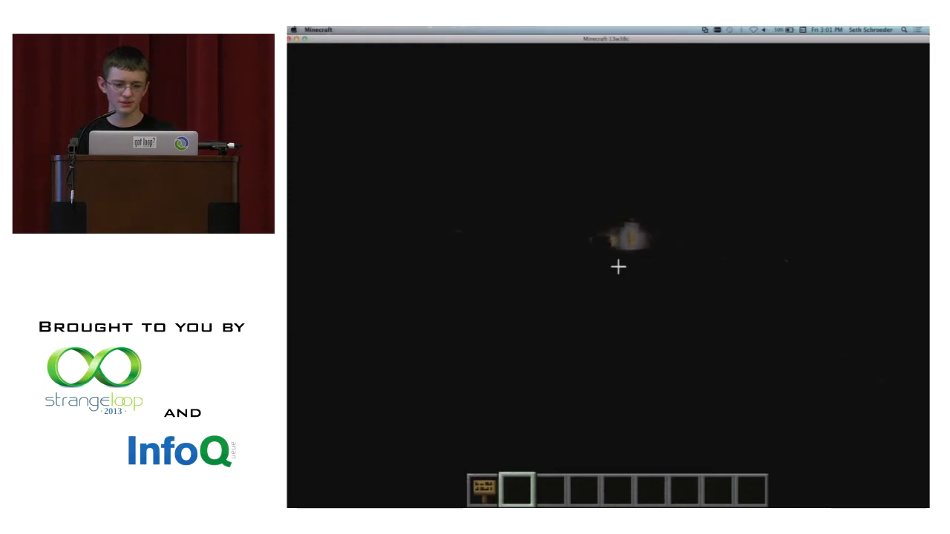
Browse the Miscellaneous spawn eggs, then search all creative items for 'night'.
key("e")
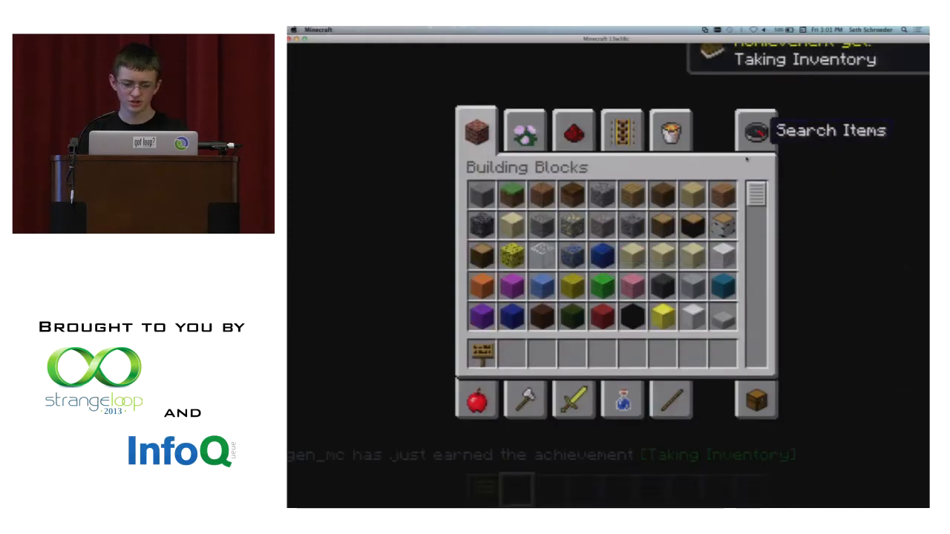
left_click(756, 130)
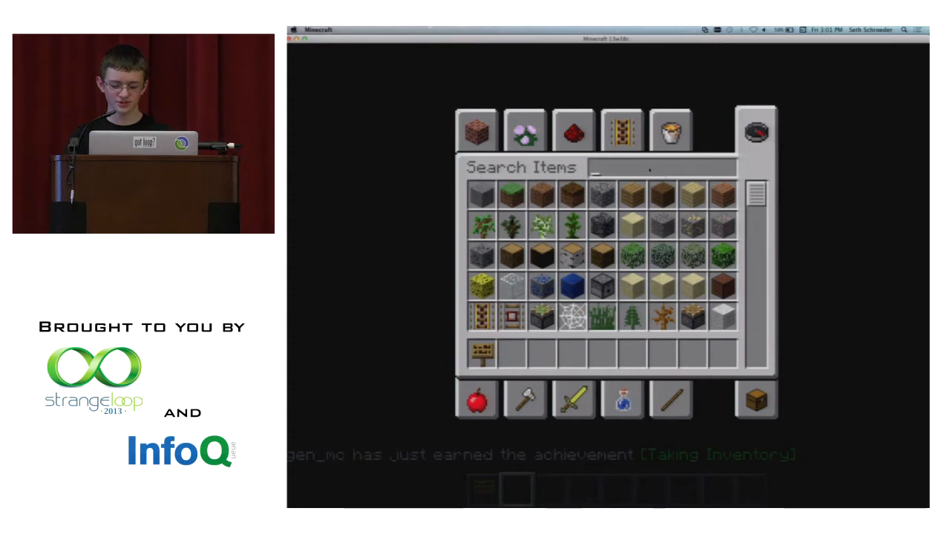
left_click(671, 130)
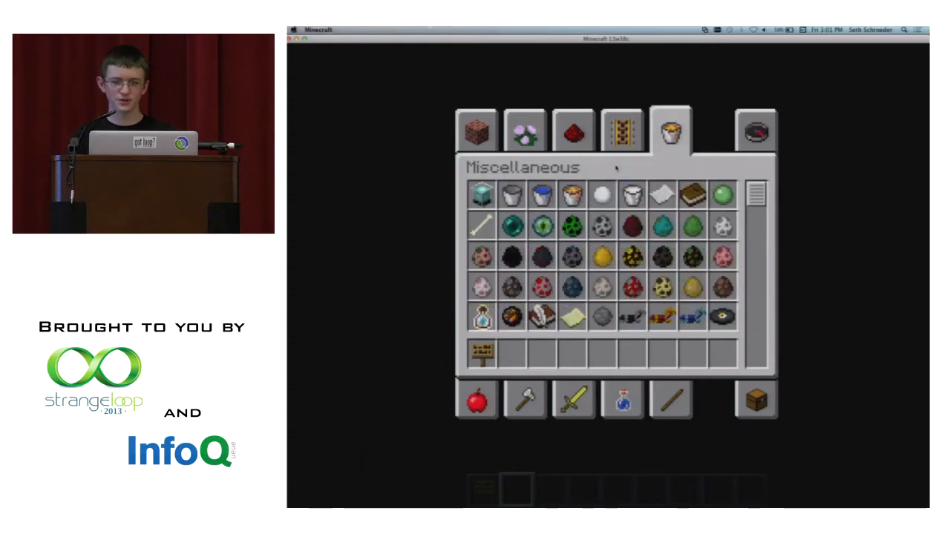
left_click(754, 131)
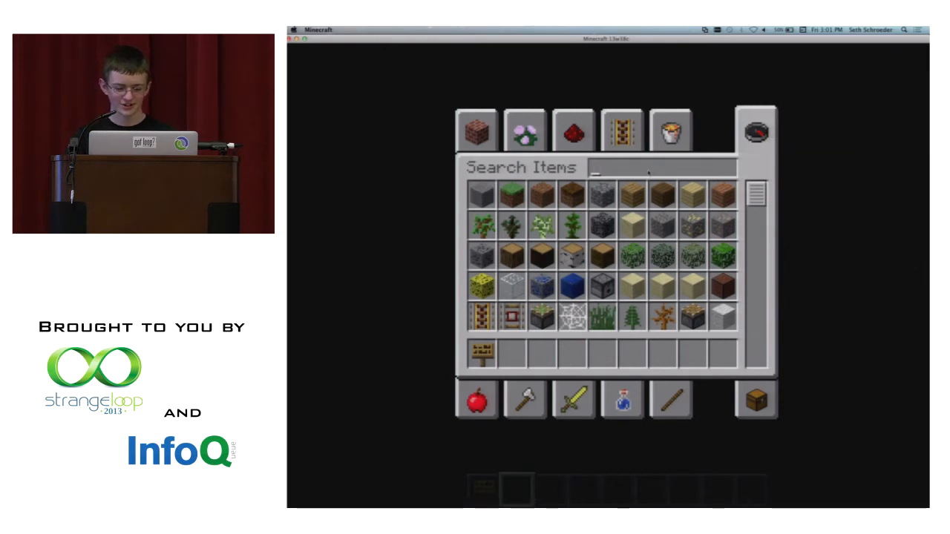
type("night")
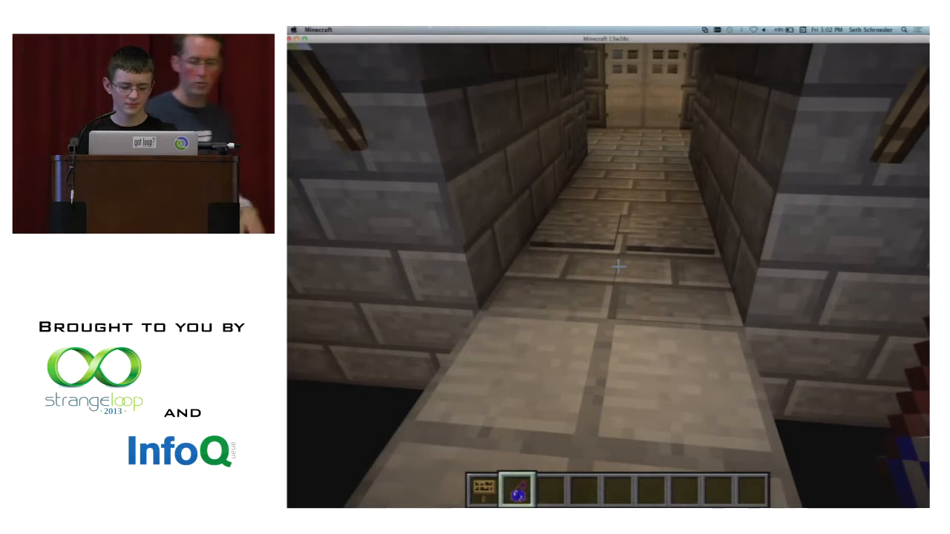
Save and quit the mansion world to the title, then bring up the Singleplayer world list.
key("Escape")
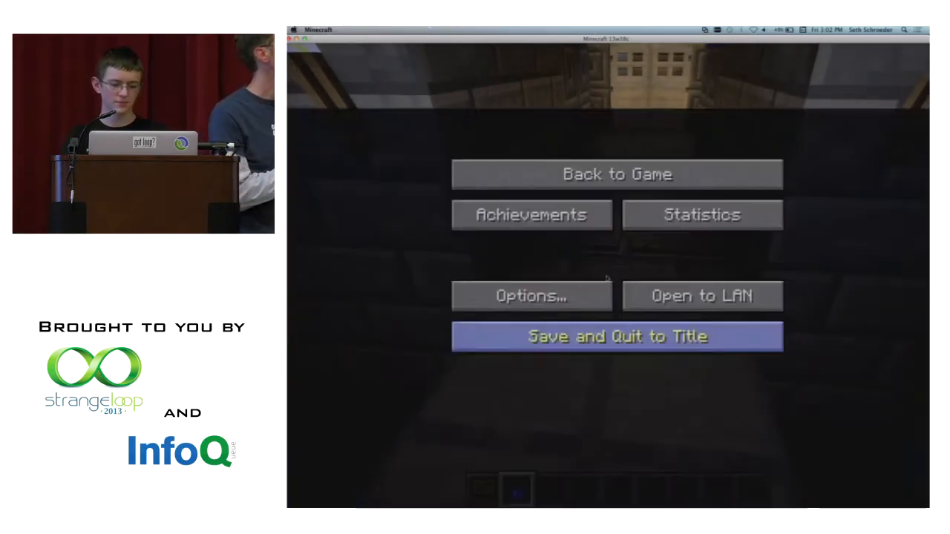
left_click(618, 335)
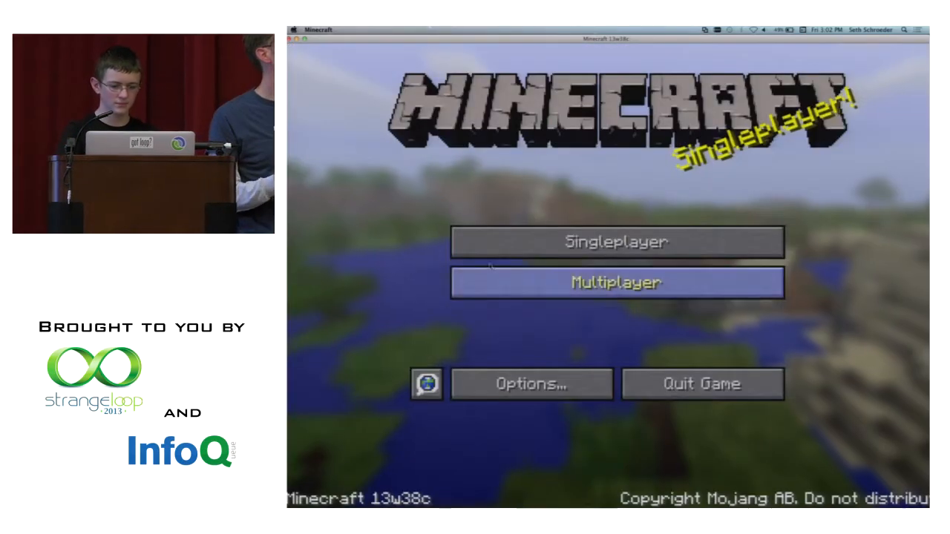
left_click(615, 240)
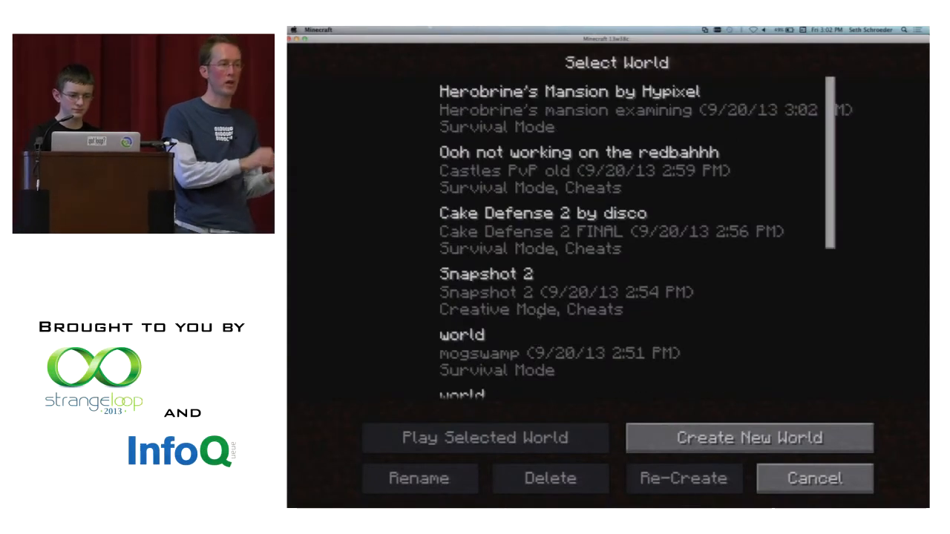
scroll("down", 3)
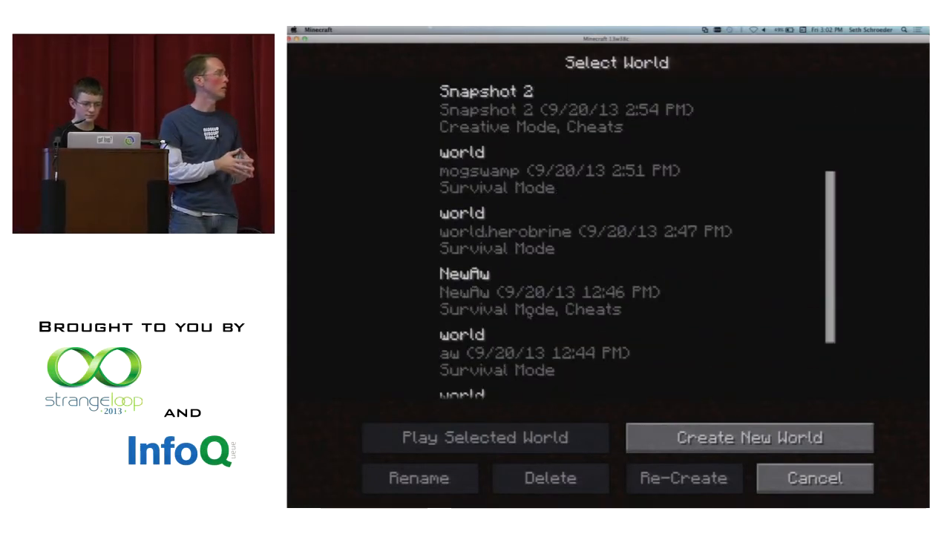
scroll("down", 3)
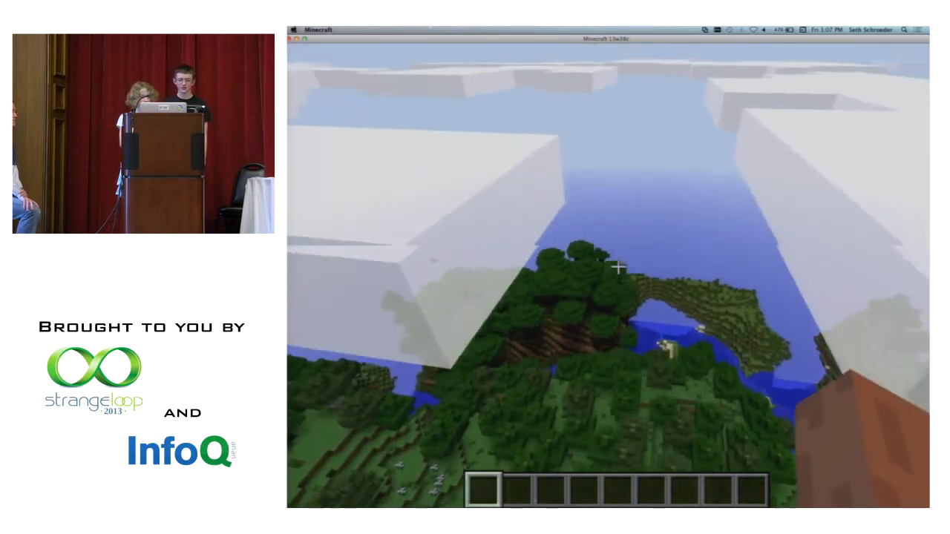
Review the video settings from the pause menu's Options and return to the game.
key("Escape")
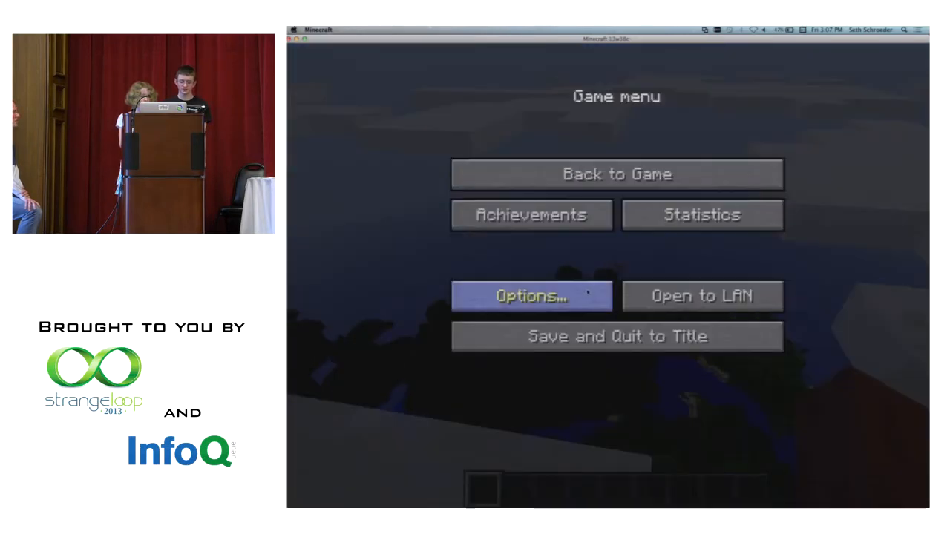
left_click(532, 295)
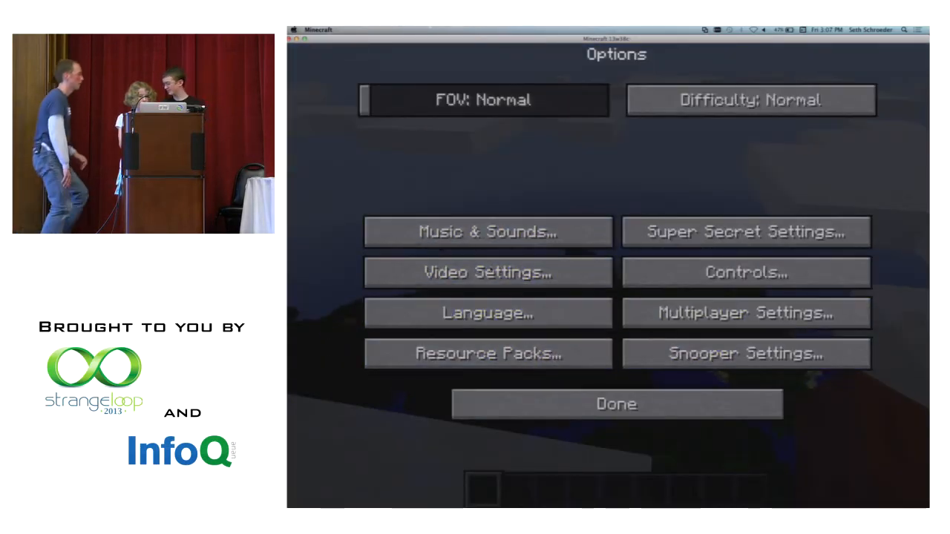
left_click(487, 272)
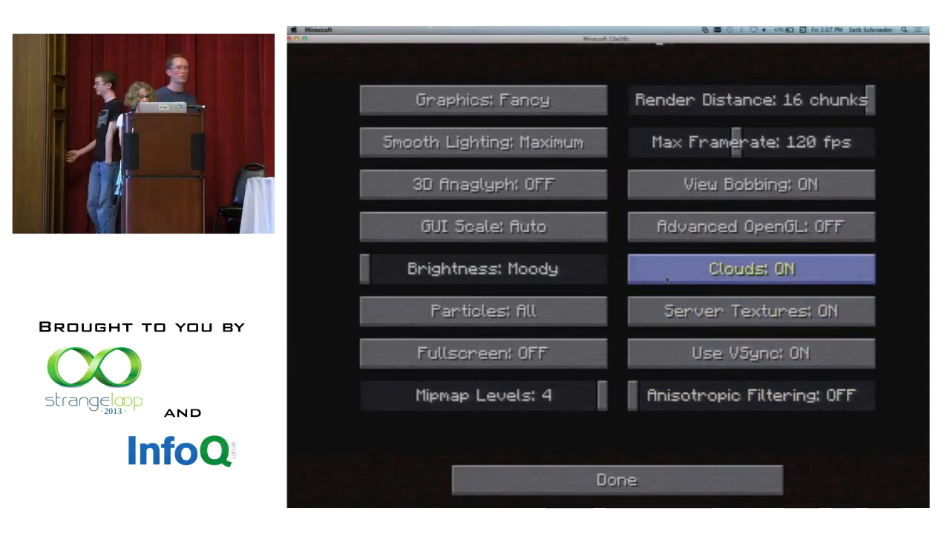
left_click(615, 480)
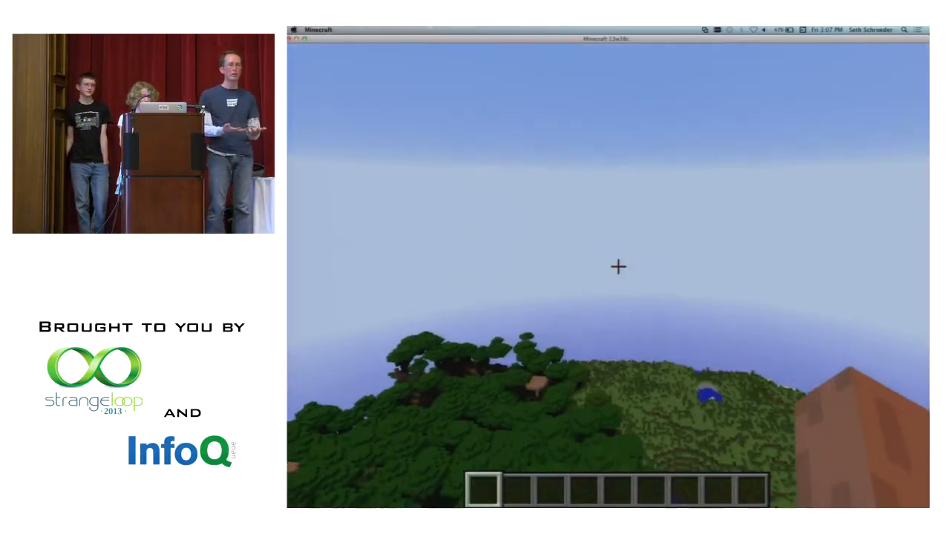
Revisit the video settings a second time and resume play on the hillside.
key("Escape")
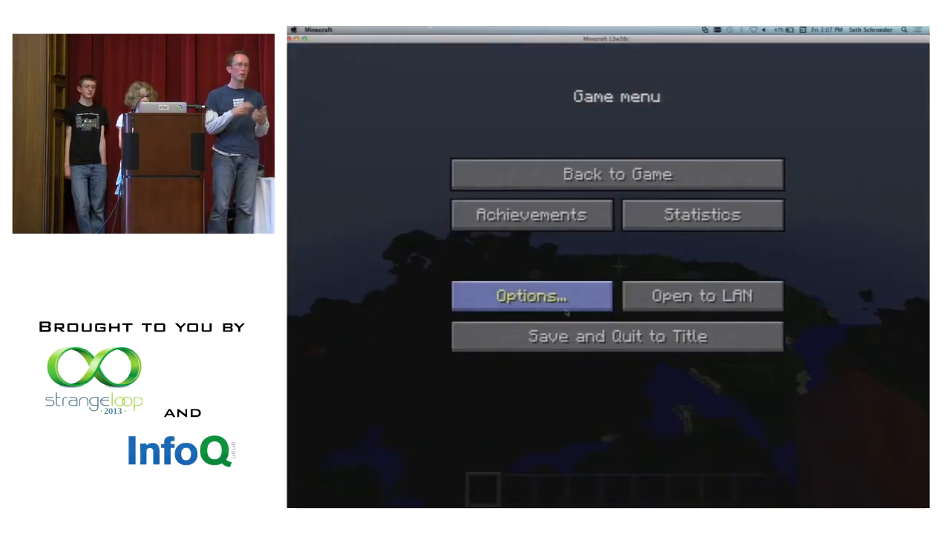
left_click(532, 295)
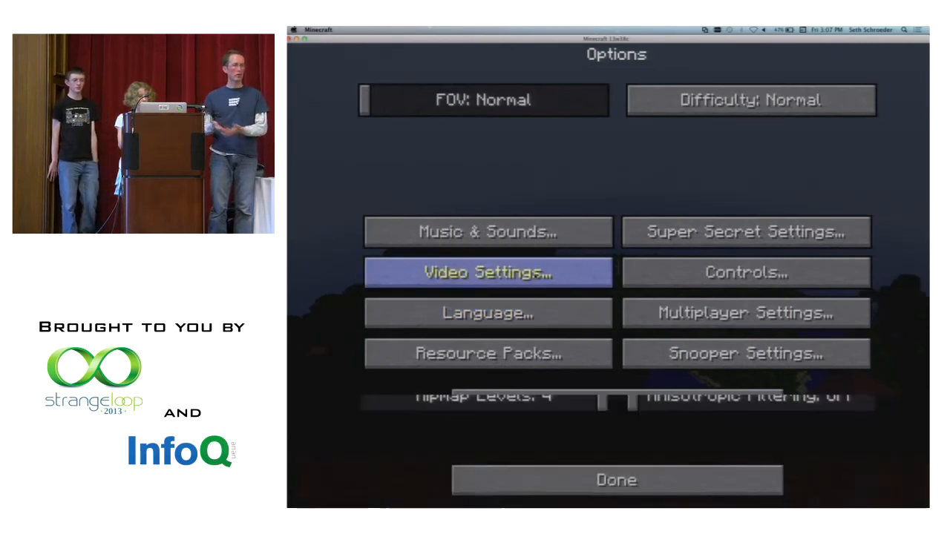
left_click(487, 272)
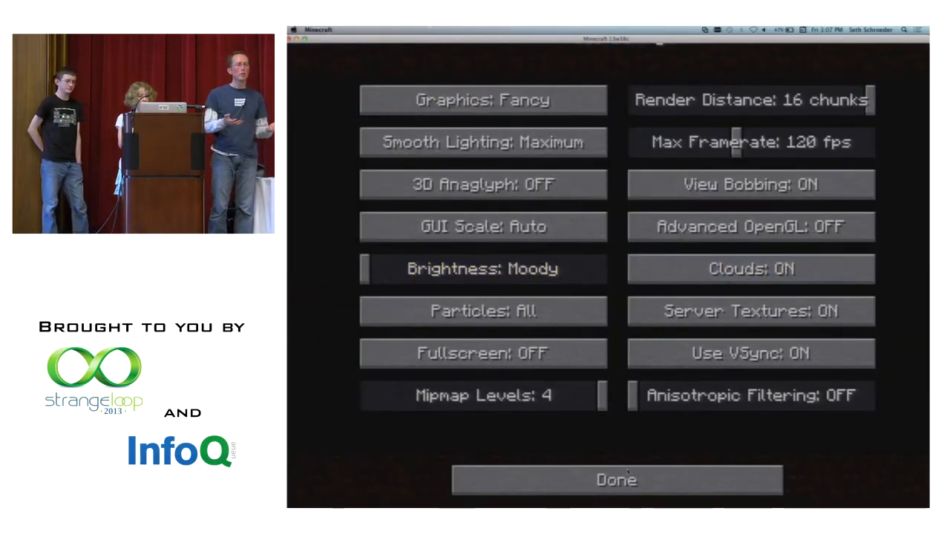
left_click(615, 480)
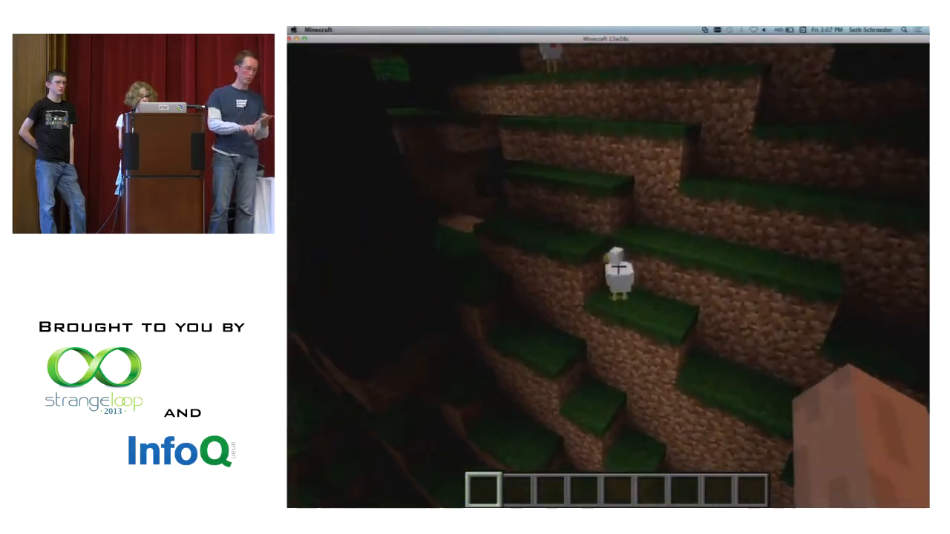
Search the creative catalogue for 'soul' sand and 'skull' and stock them in the hotbar.
key("e")
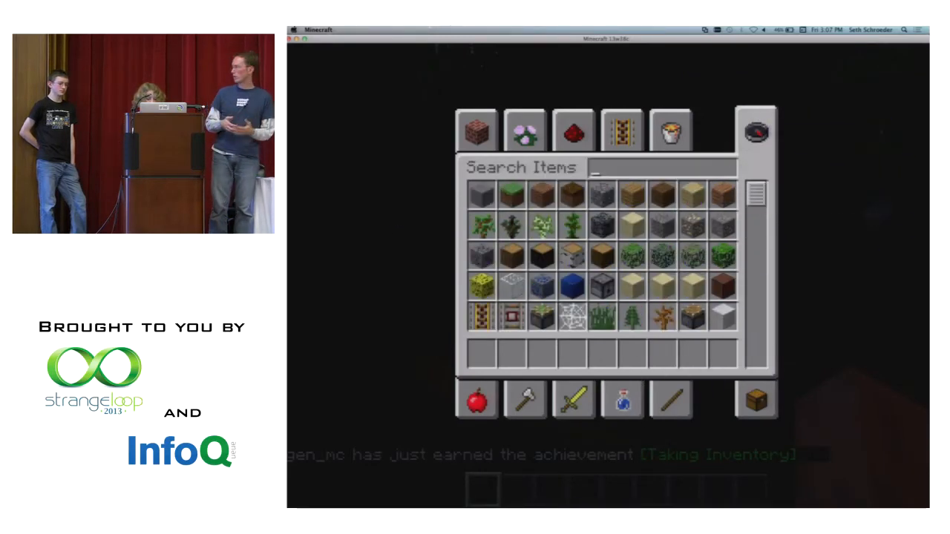
type("sou")
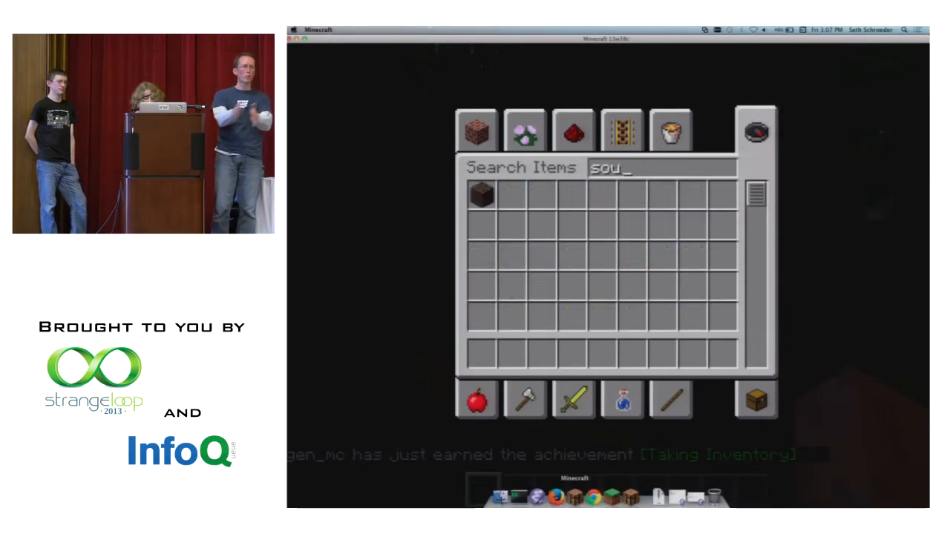
type("l")
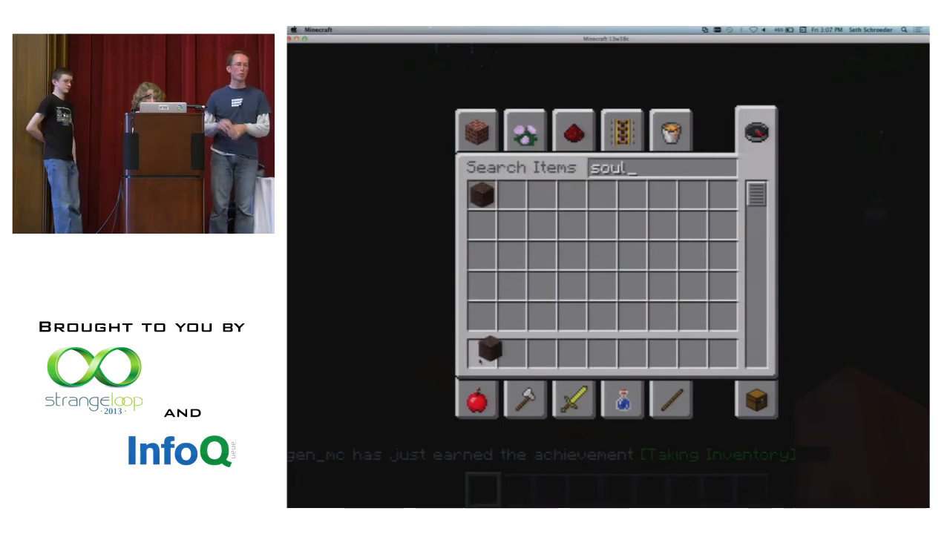
type("skull")
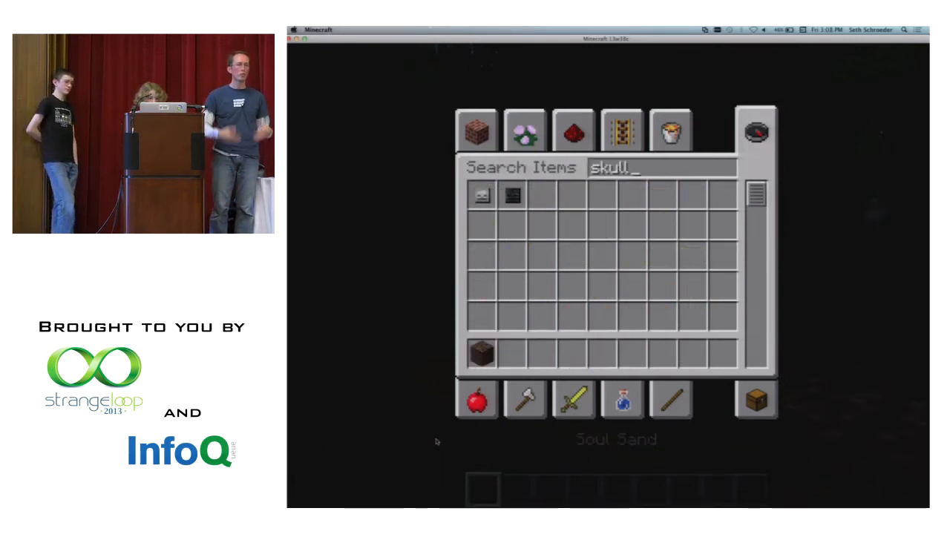
key("Escape")
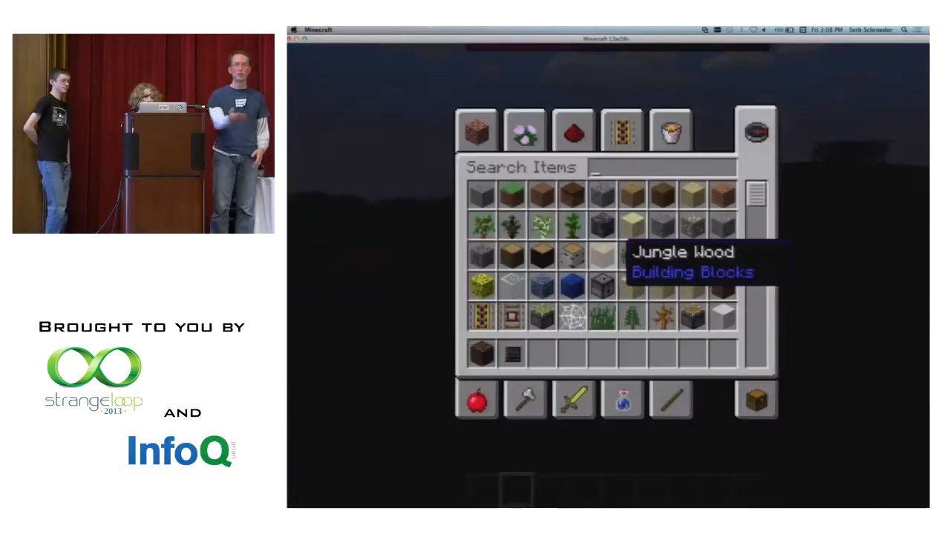
left_click(573, 399)
type("/summon enderdrag")
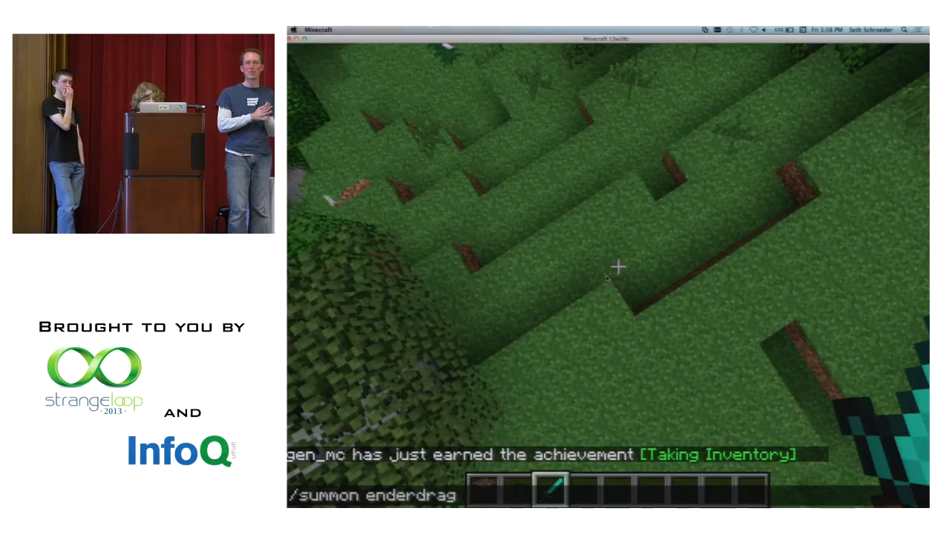
Run /summon enderdragon, then erase the name and autocomplete to list all summonable entities.
key("Return")
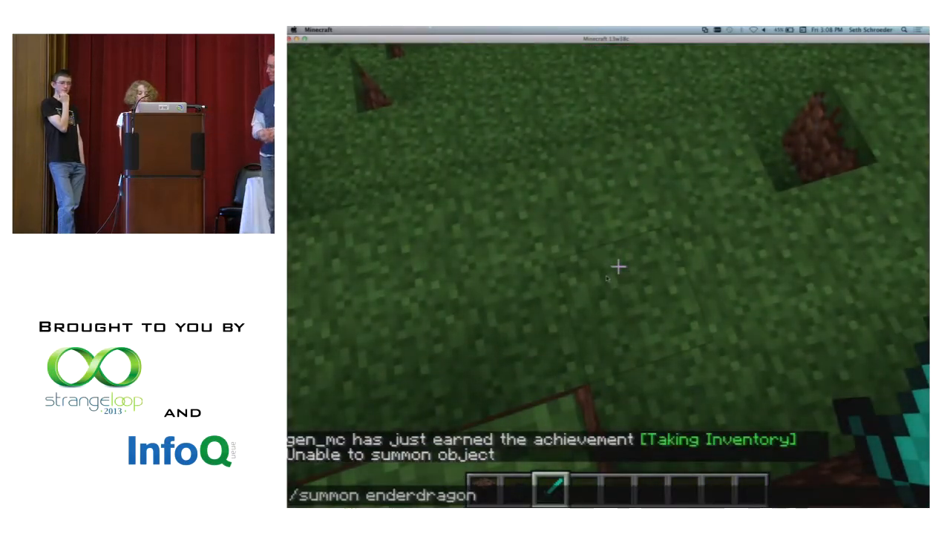
key("backspace")
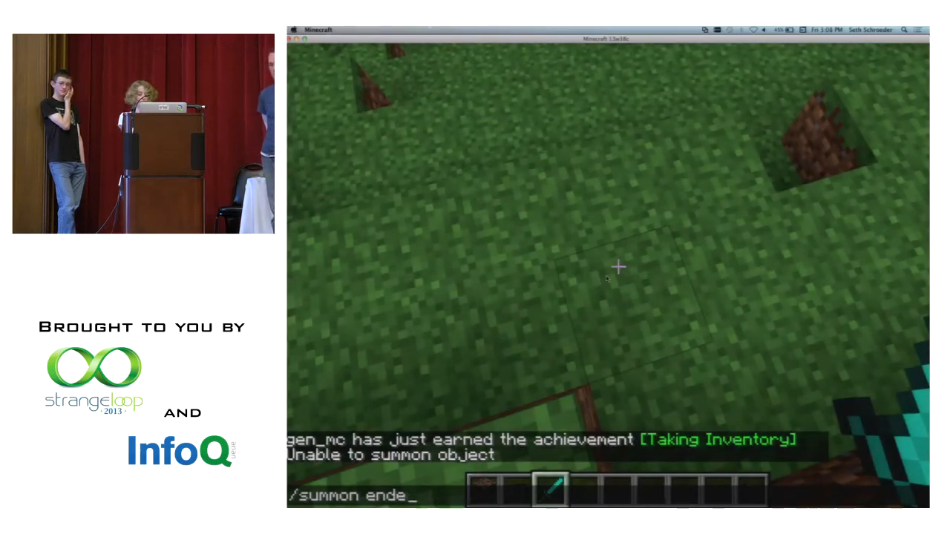
key("Tab")
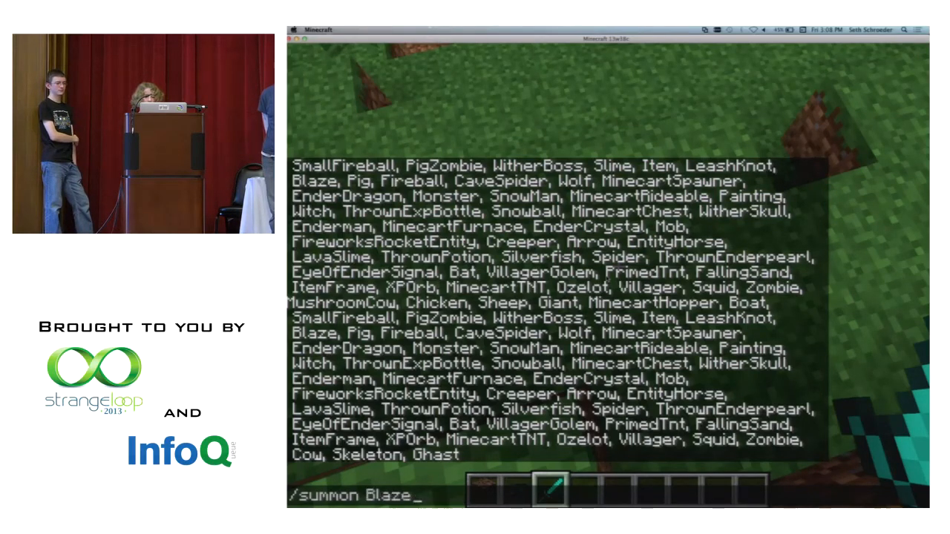
Summon a Wolf with the /summon command.
type("Wolf")
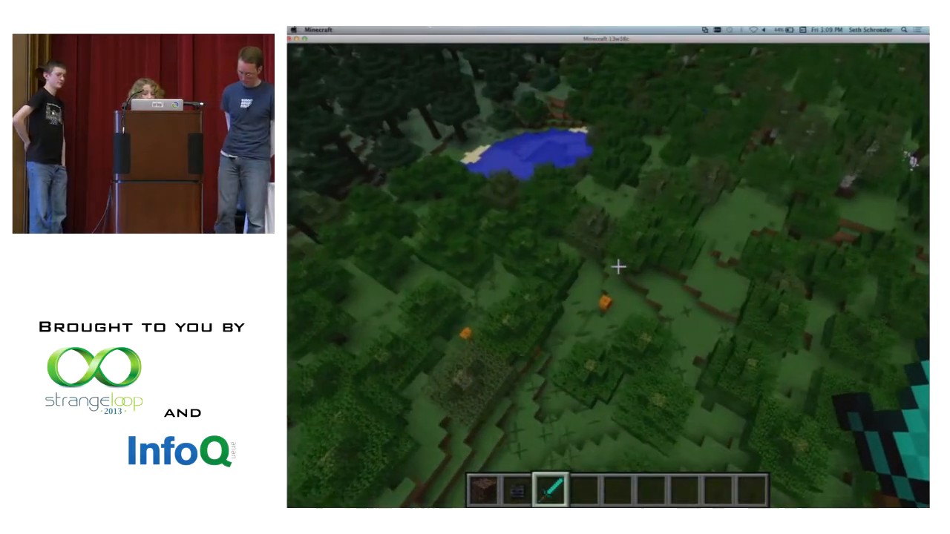
mouse_move(621, 268)
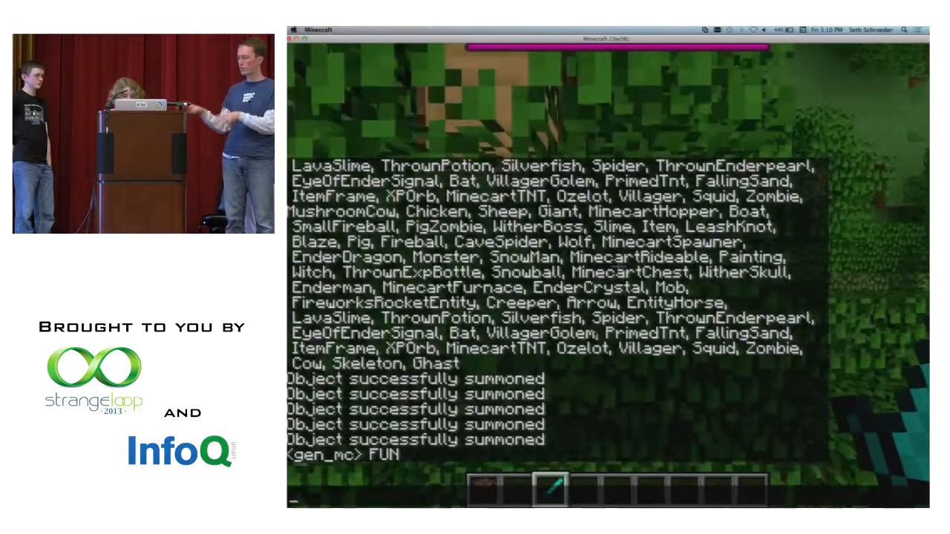
Enter 'distru' into the chat while summoning creatures.
type("distru")
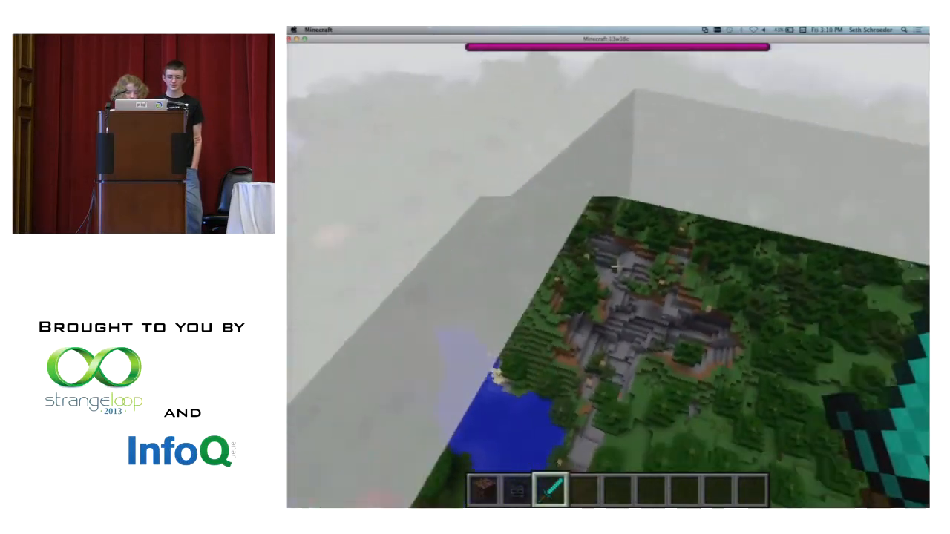
mouse_move(617, 265)
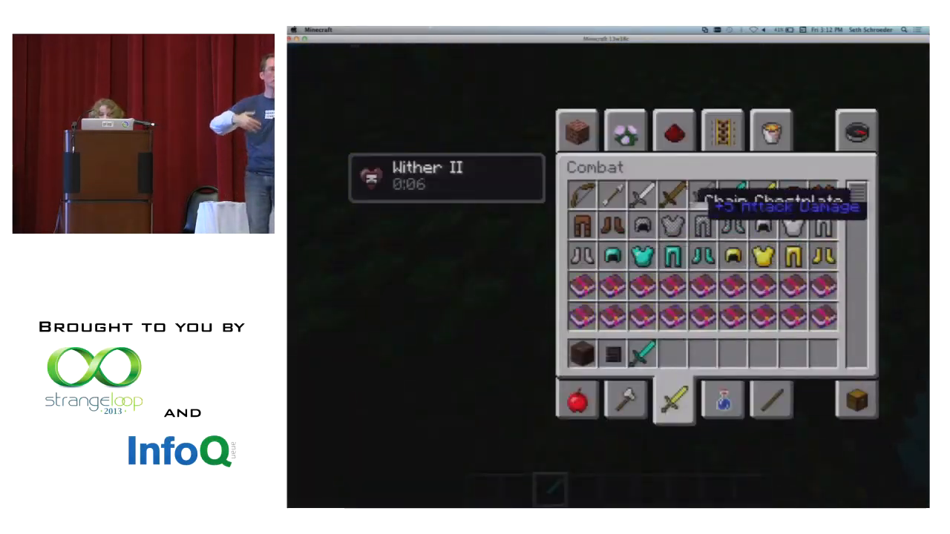
Browse the Foodstuffs category, then close the creative inventory.
left_click(769, 131)
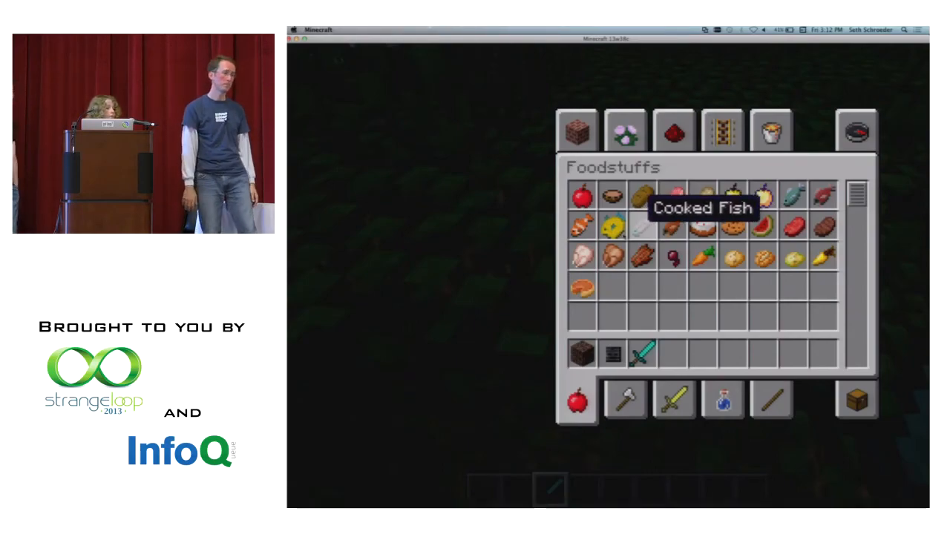
key("escape")
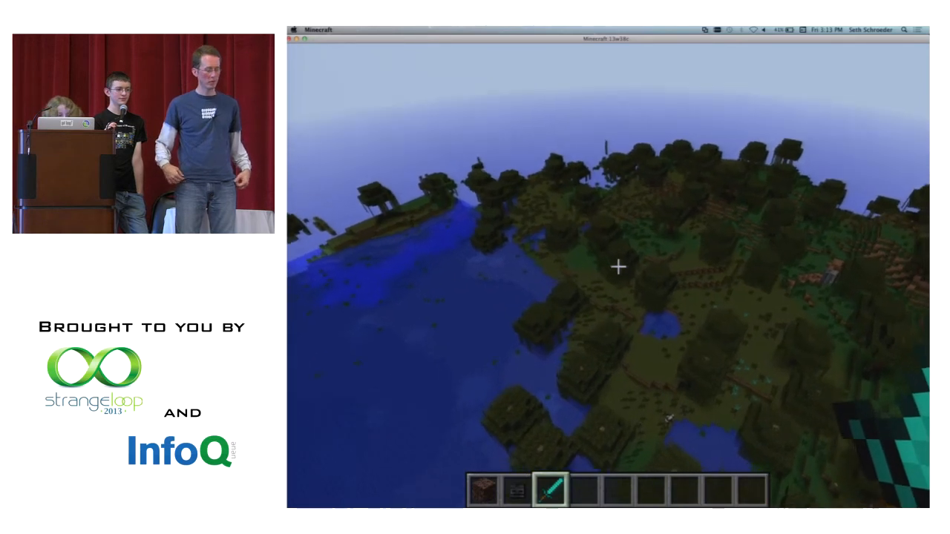
Reopen the creative inventory and browse Decoration Blocks, Redstone and Materials.
key("e")
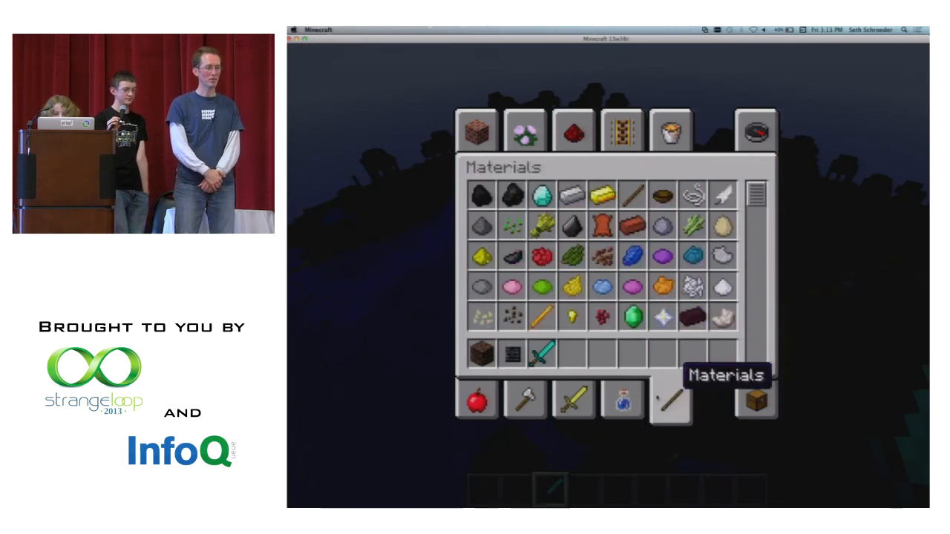
left_click(525, 131)
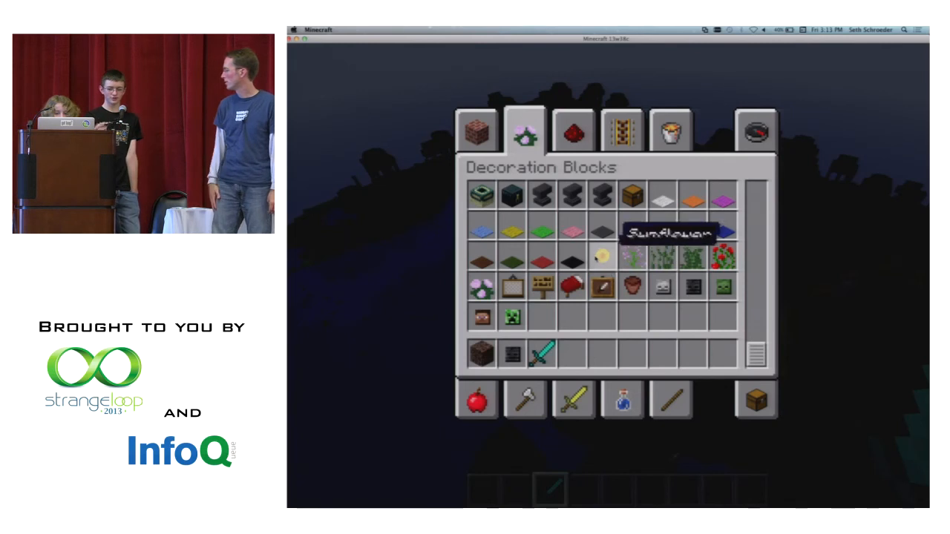
left_click(573, 131)
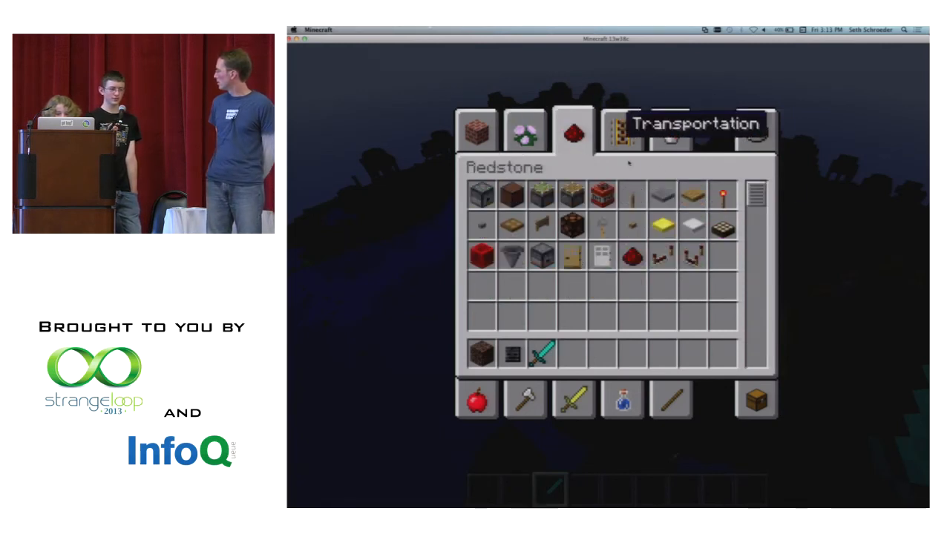
left_click(671, 130)
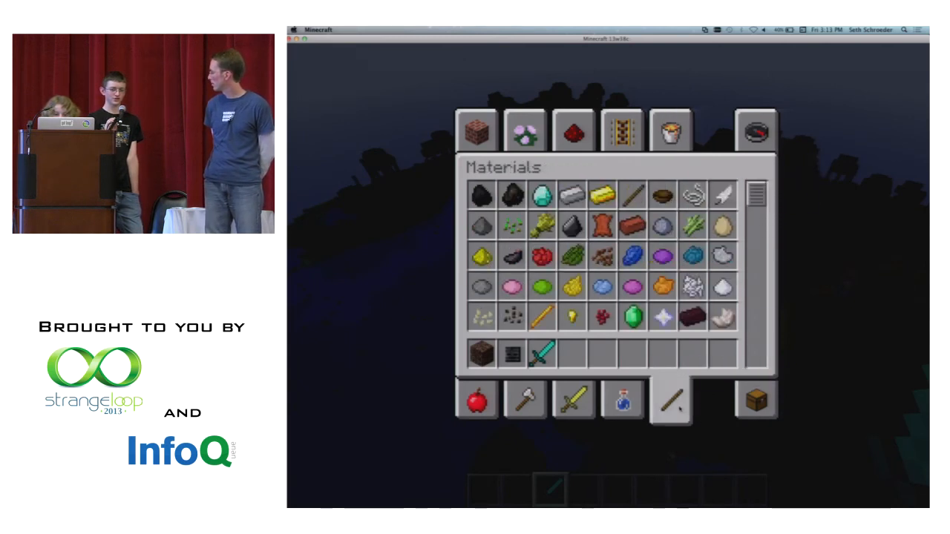
mouse_move(603, 196)
type("p")
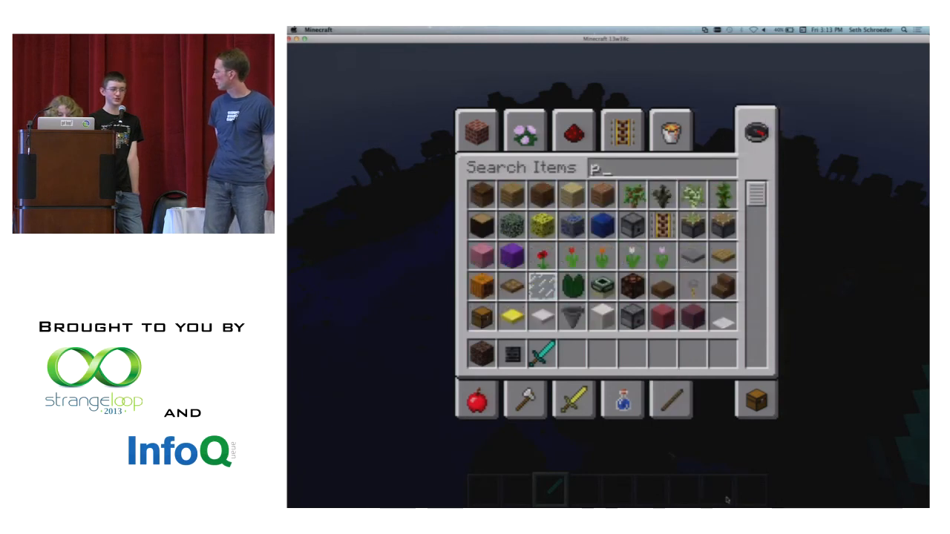
Search items for 'paper', 'gun' and 'fire' to stock paper and materials.
type("aper")
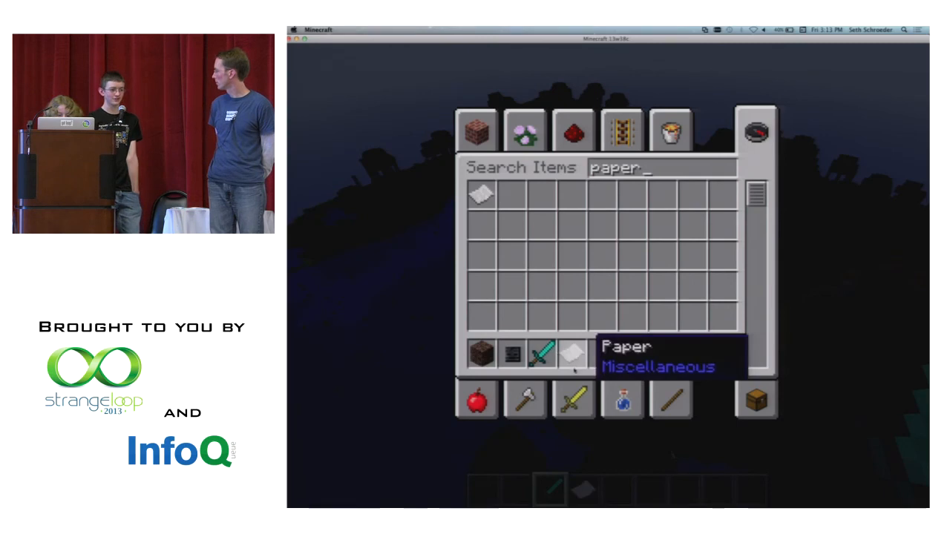
type("gun")
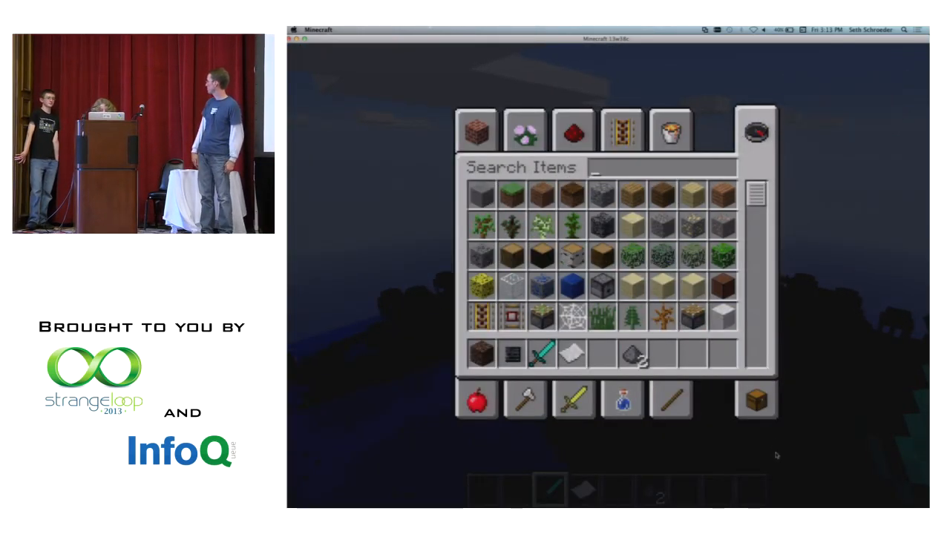
type("fire")
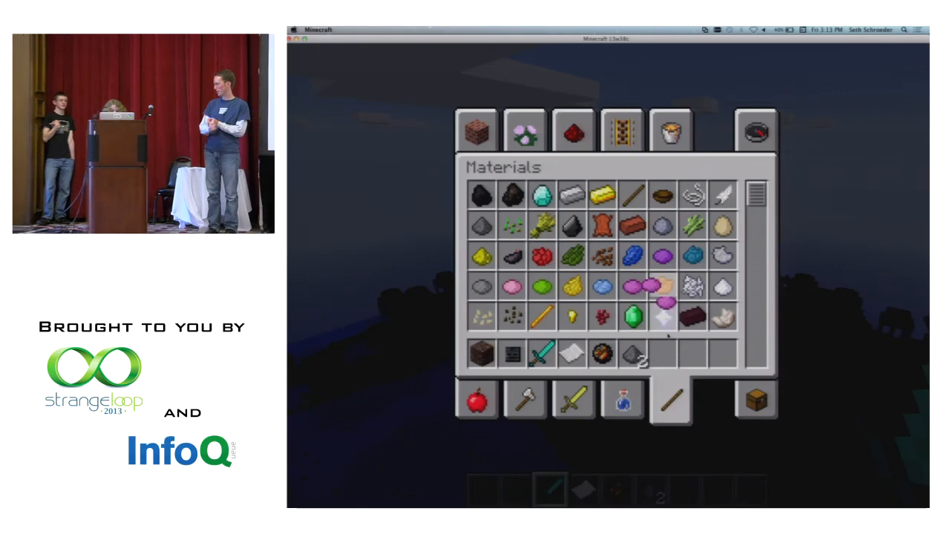
mouse_move(692, 354)
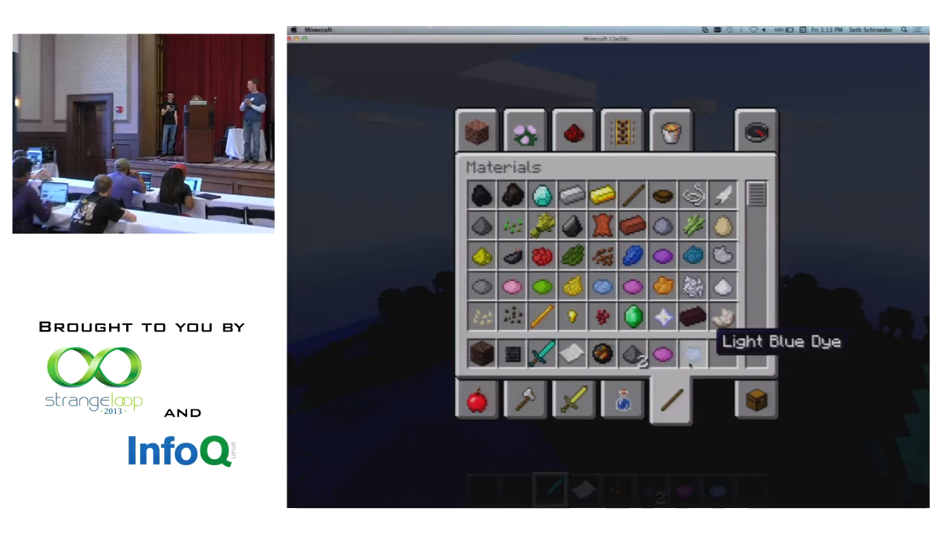